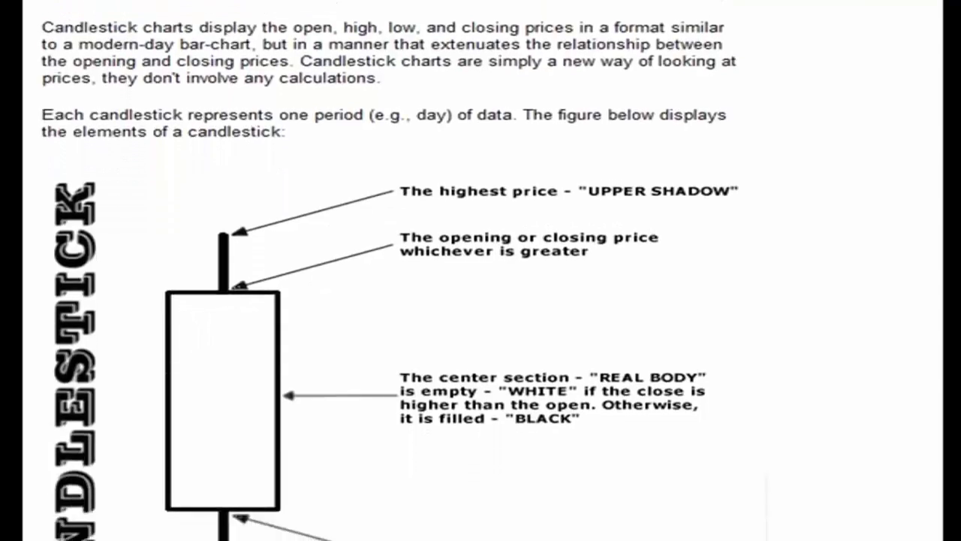
scroll("down", 3)
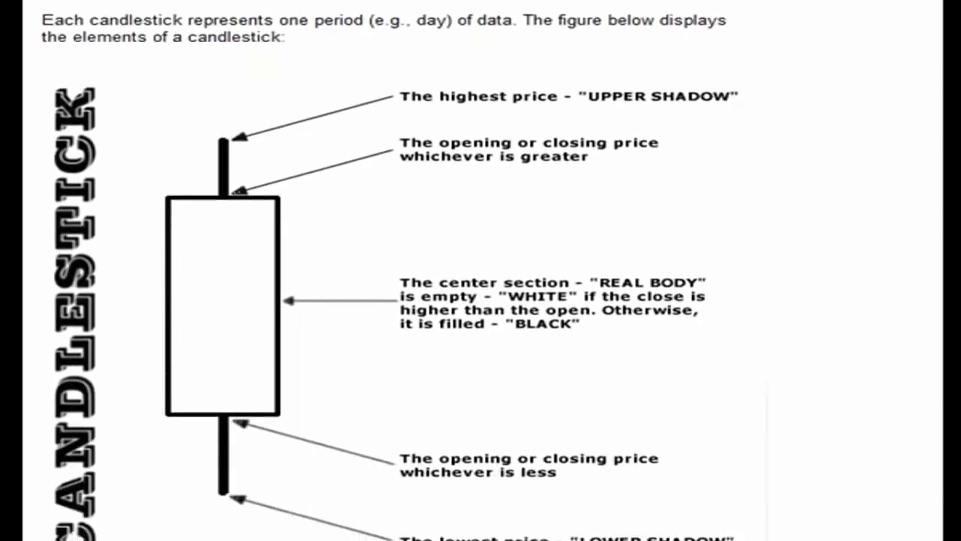
scroll("down", 3)
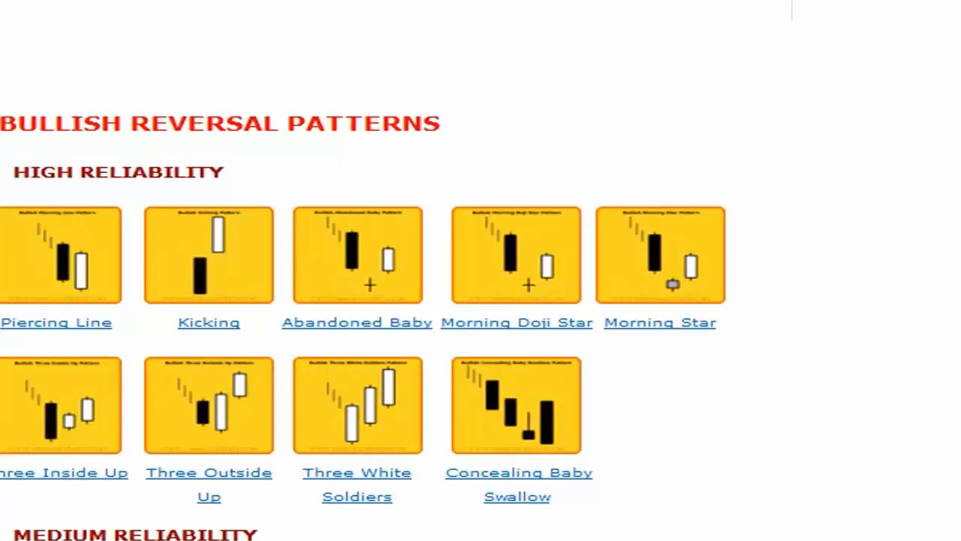
scroll("down", 3)
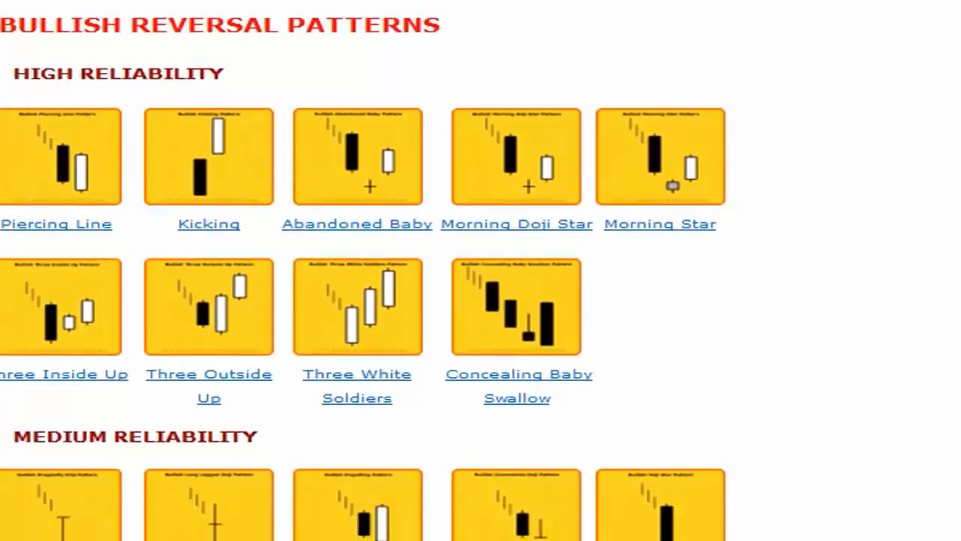
scroll("down", 3)
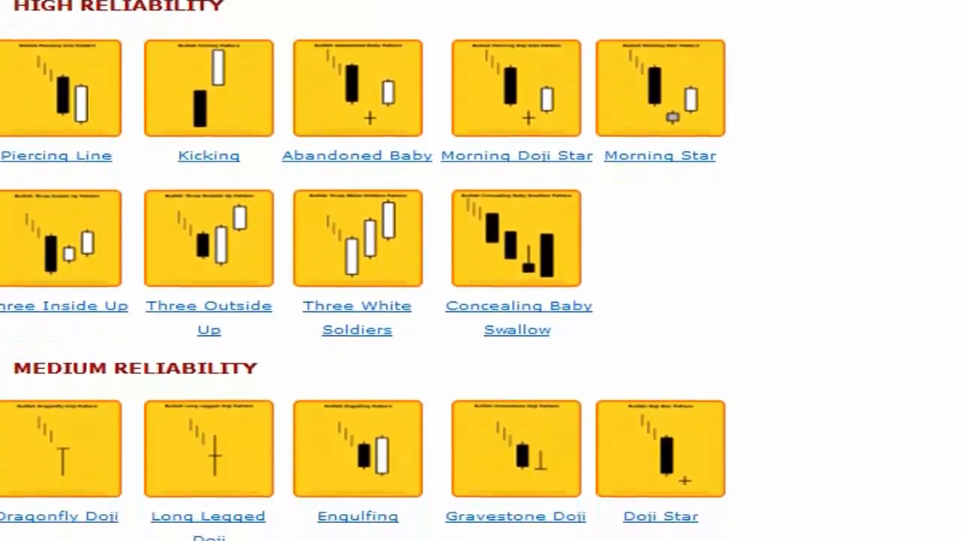
scroll("down", 3)
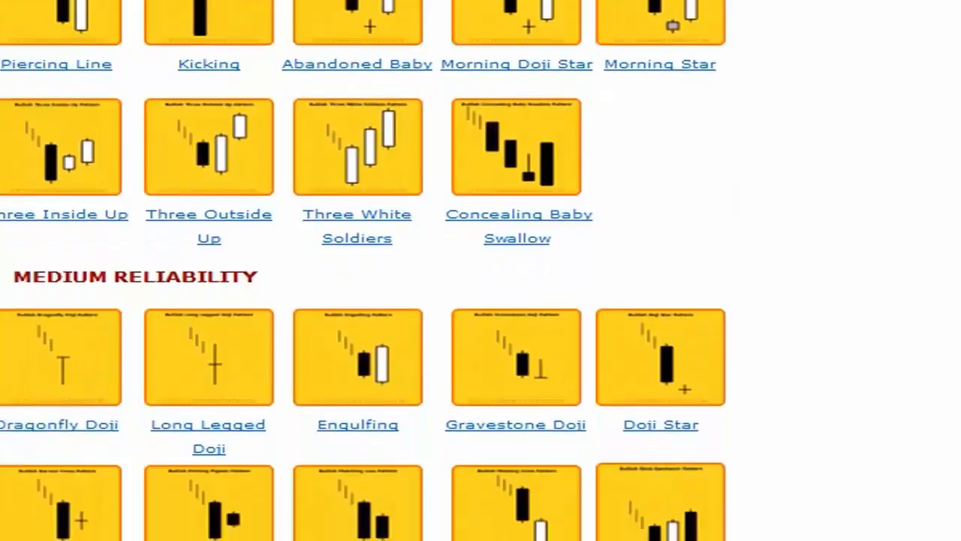
scroll("down", 3)
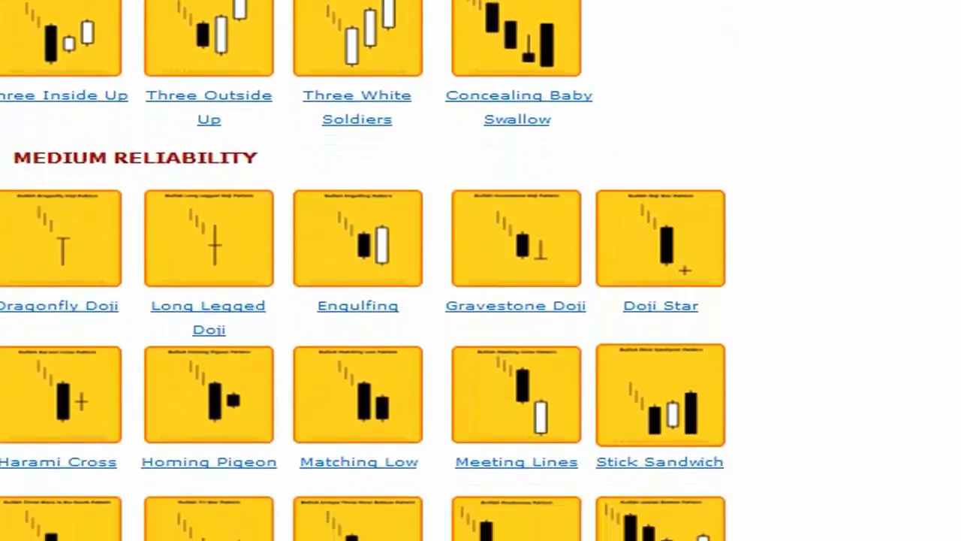
scroll("down", 3)
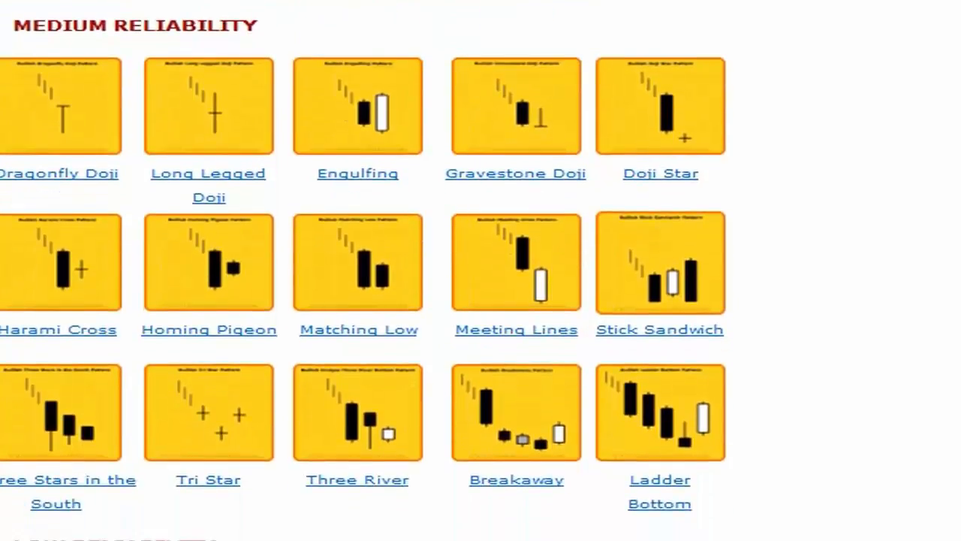
scroll("down", 3)
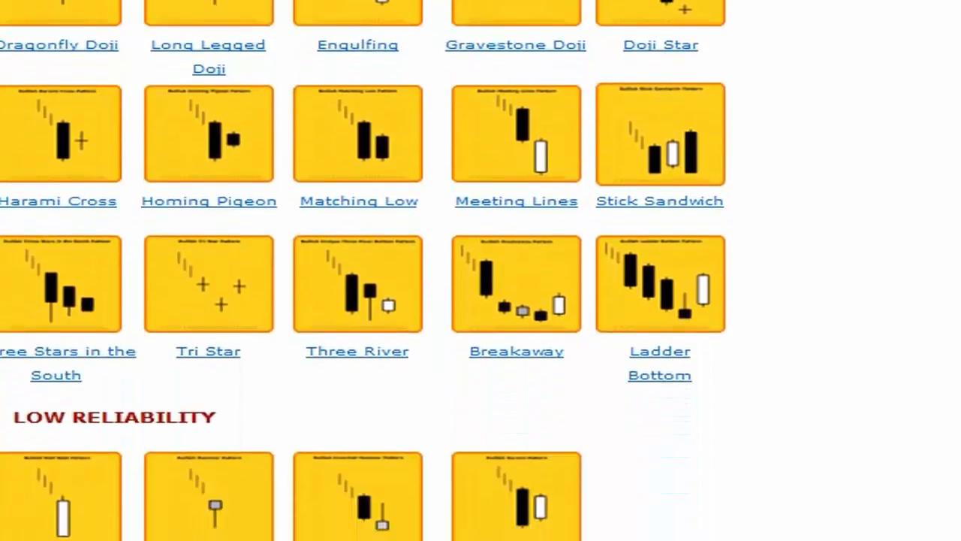
scroll("down", 3)
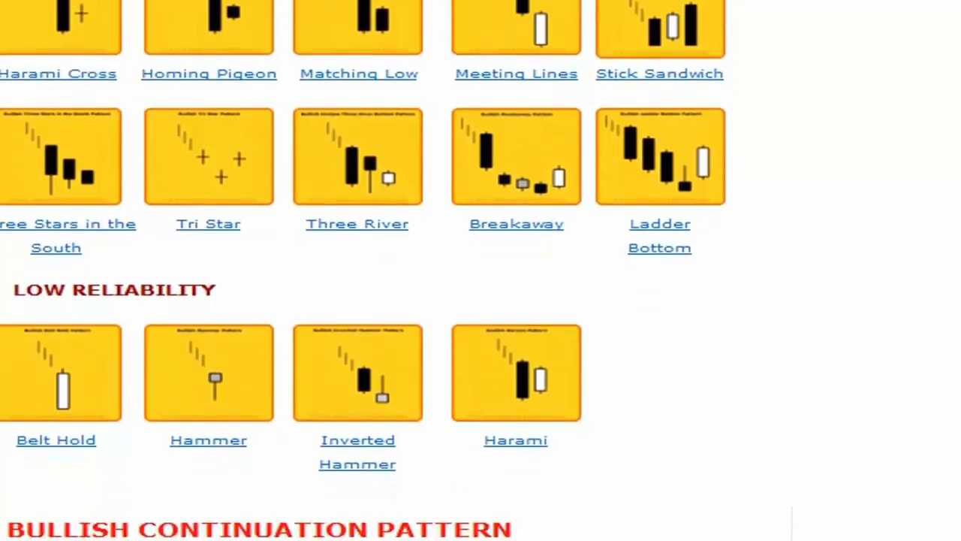
scroll("down", 3)
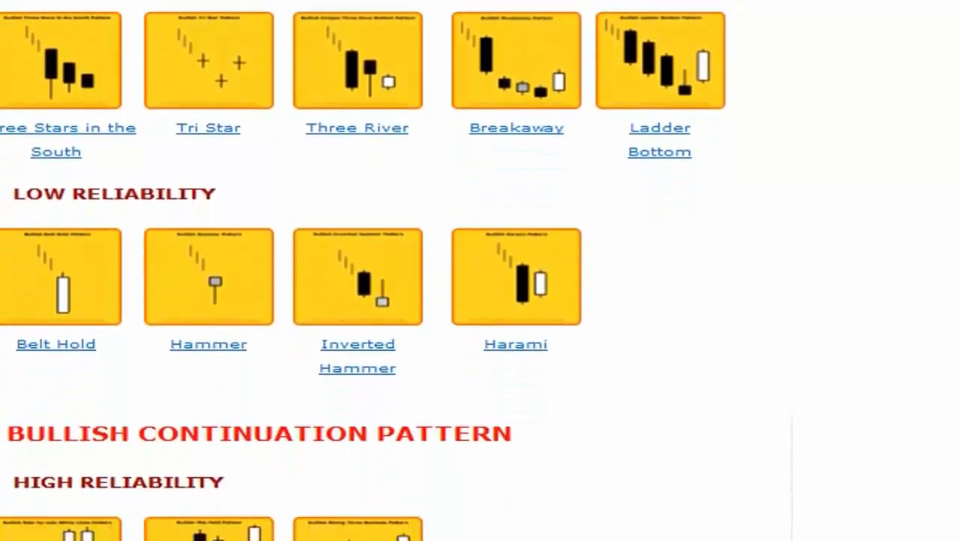
scroll("down", 3)
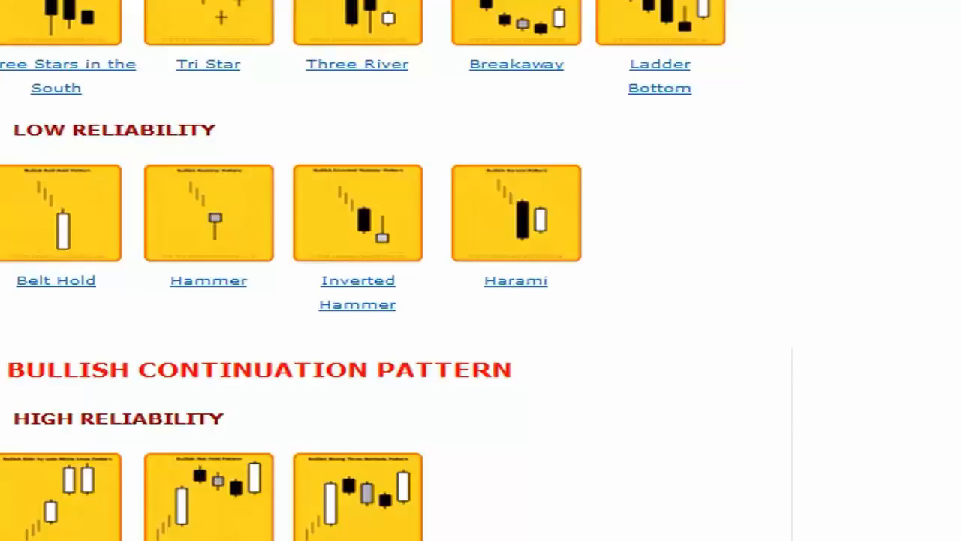
scroll("down", 3)
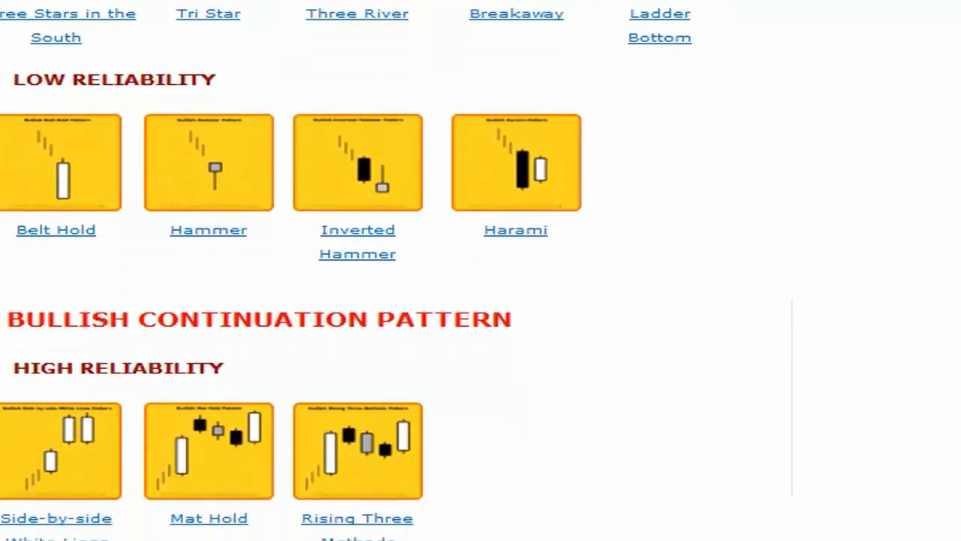
scroll("down", 3)
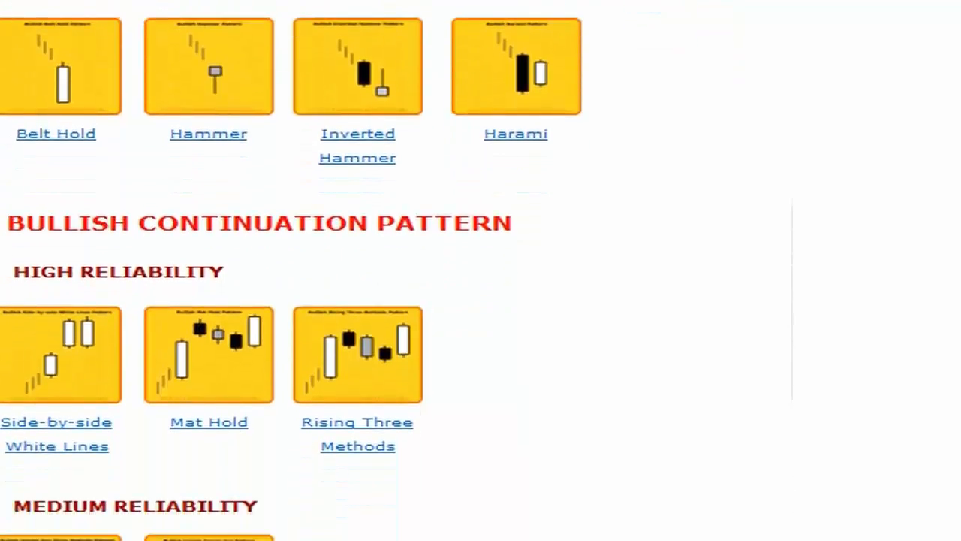
scroll("down", 3)
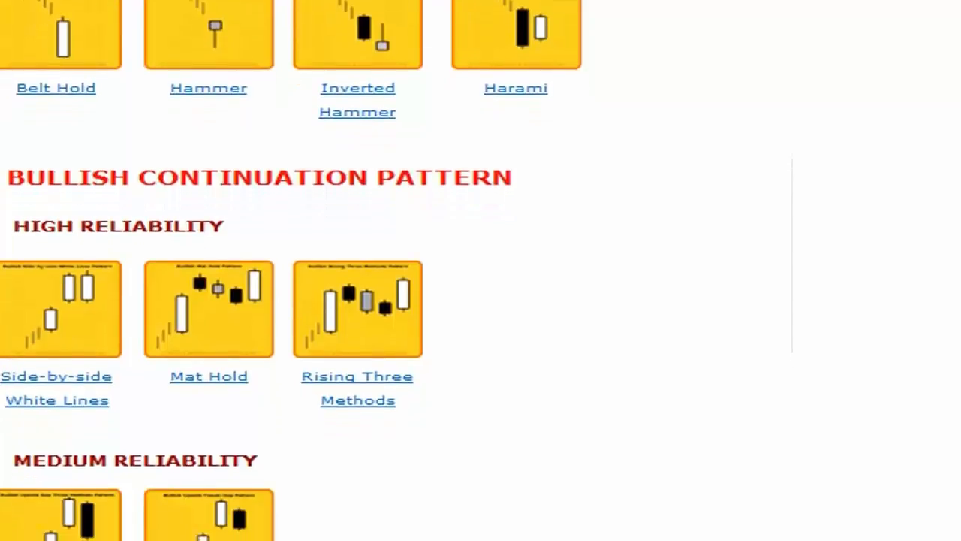
scroll("down", 3)
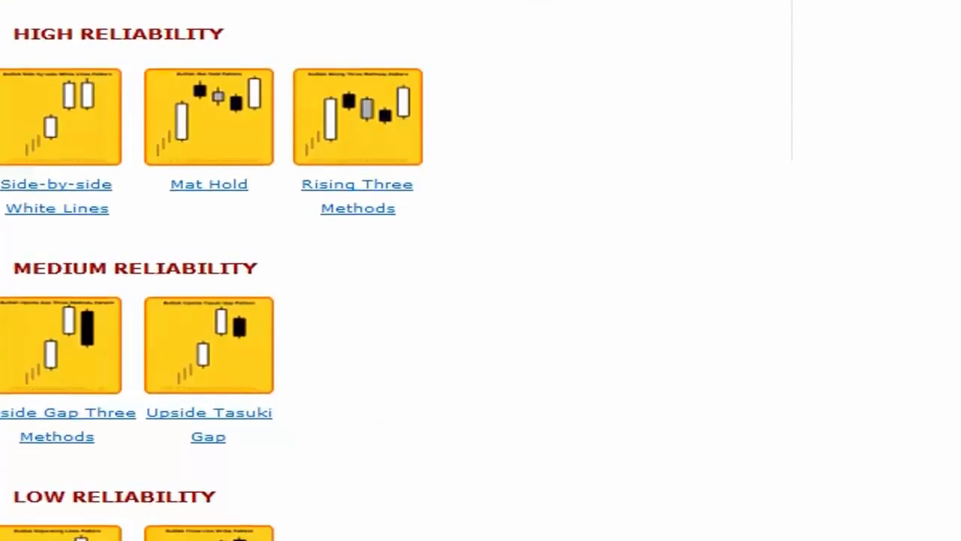
scroll("down", 3)
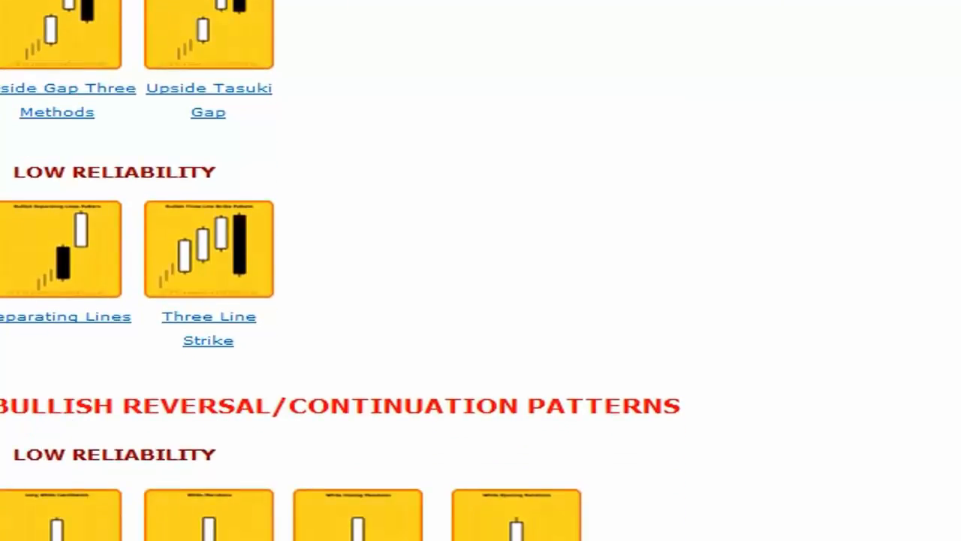
scroll("down", 3)
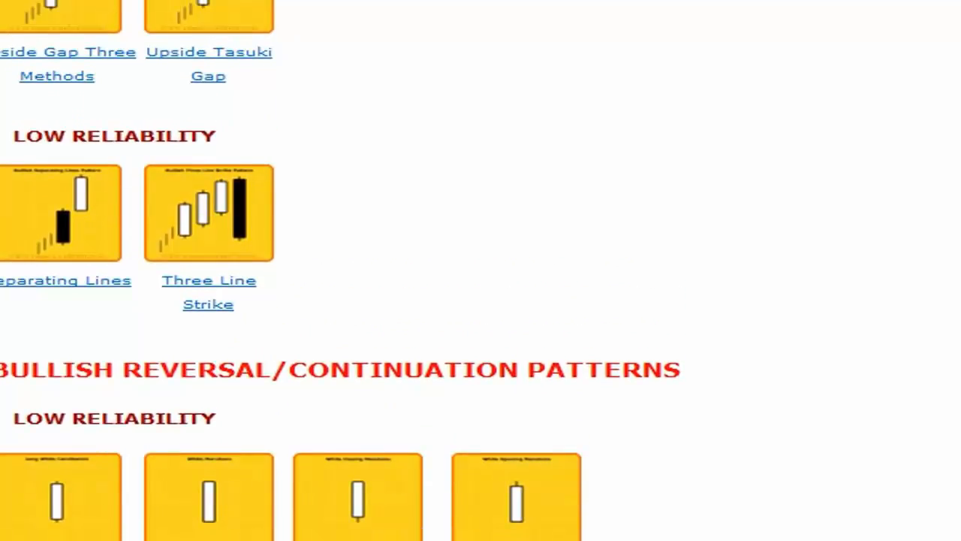
scroll("up", 3)
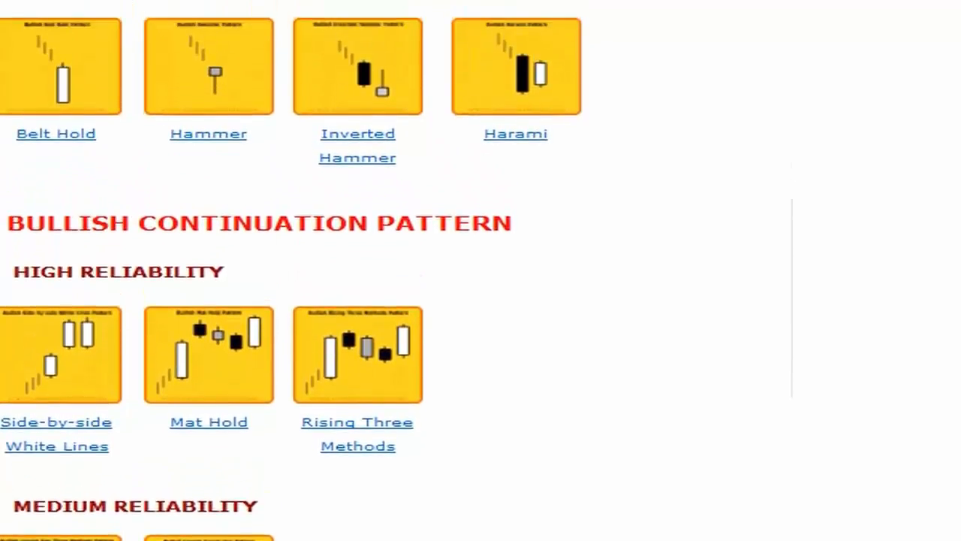
scroll("down", 3)
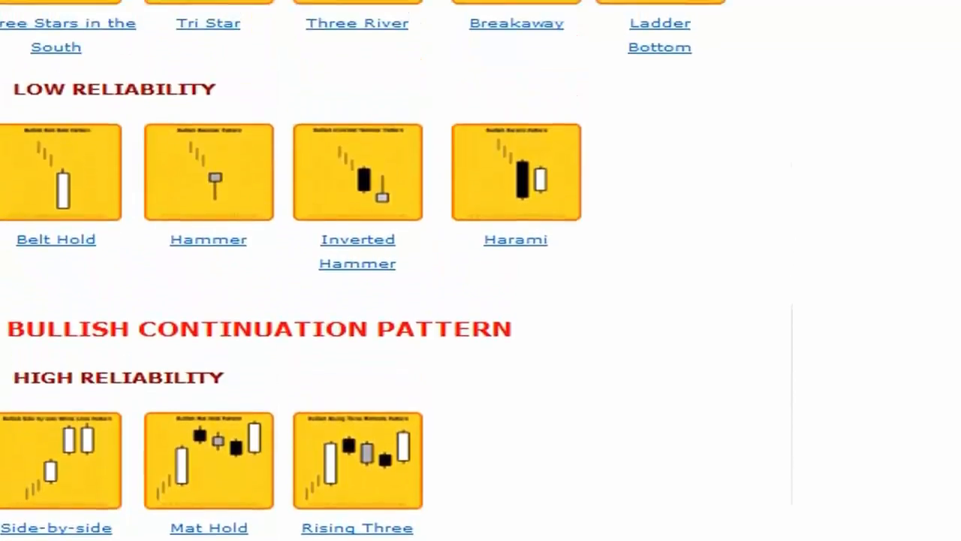
scroll("down", 3)
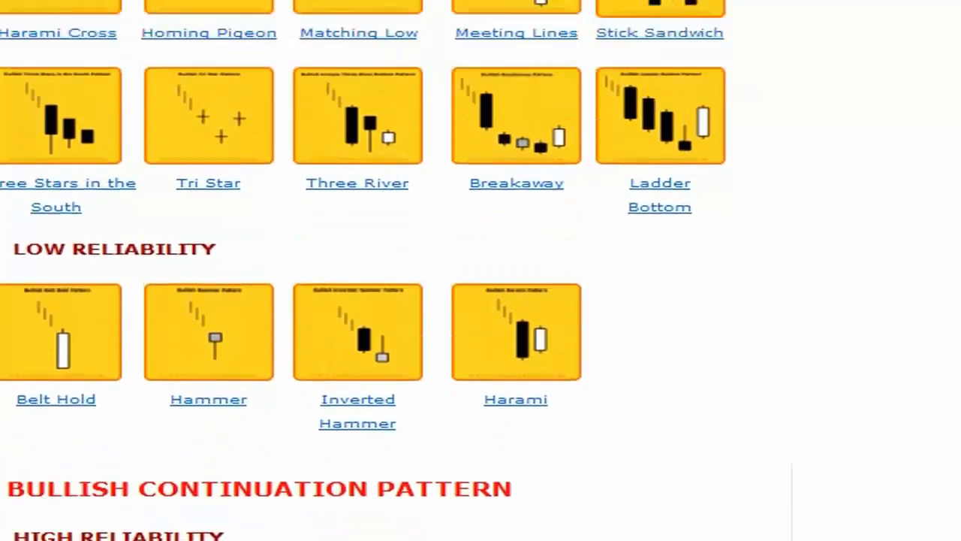
scroll("down", 3)
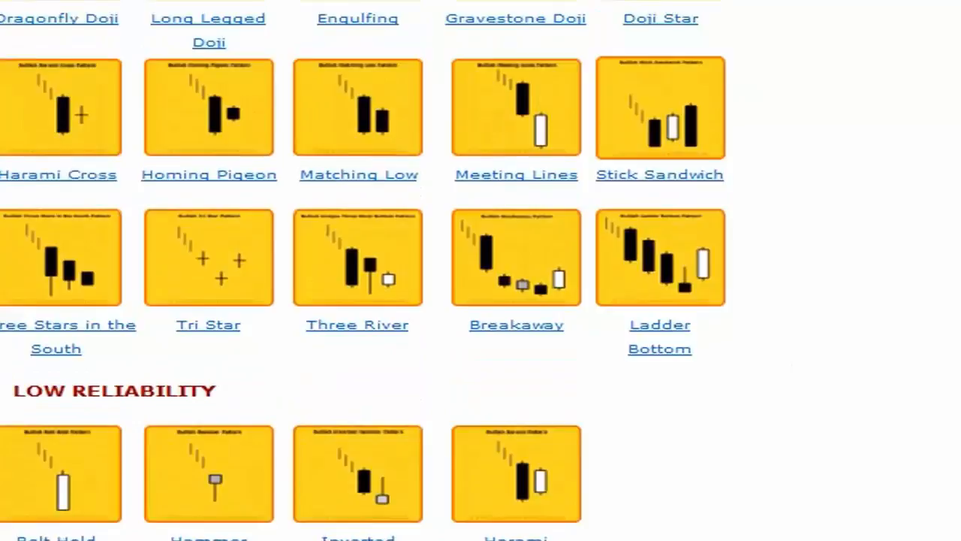
scroll("down", 3)
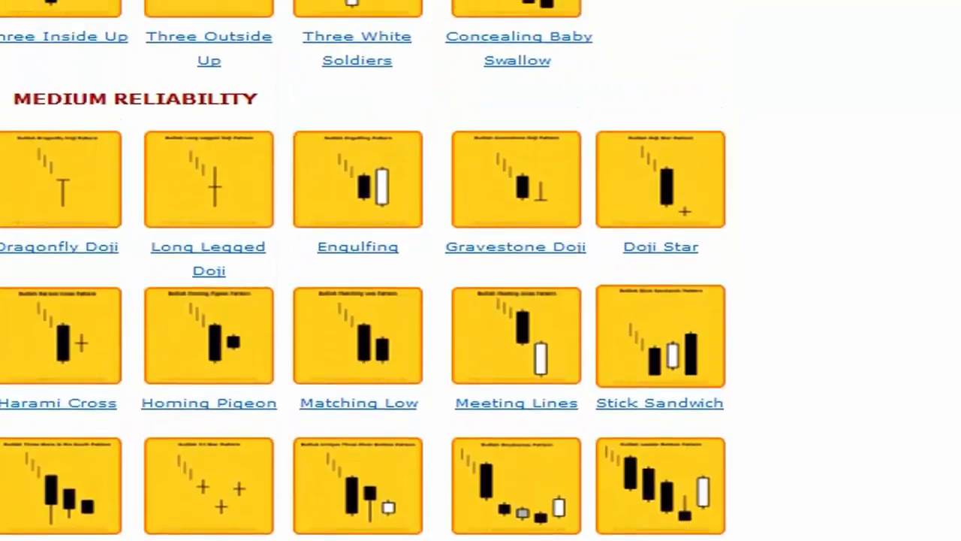
scroll("down", 3)
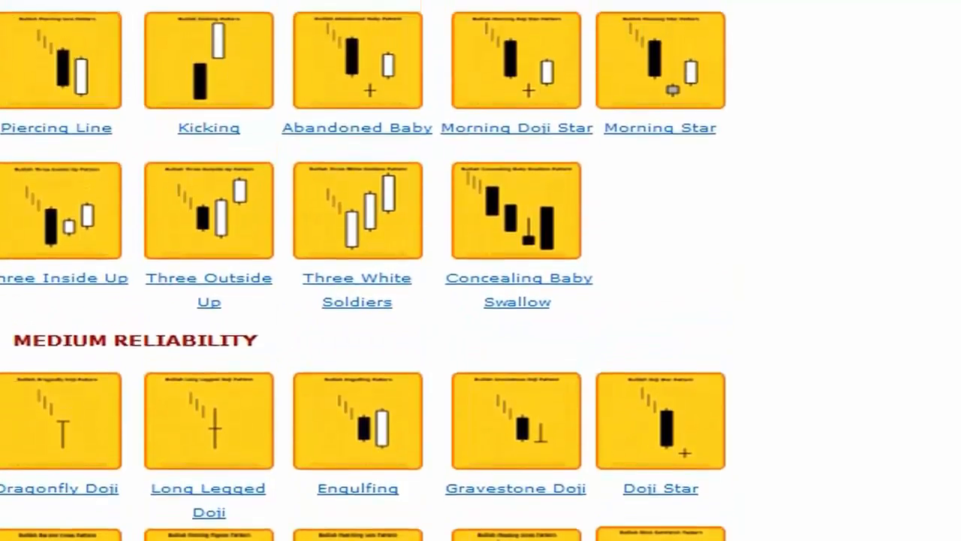
scroll("up", 3)
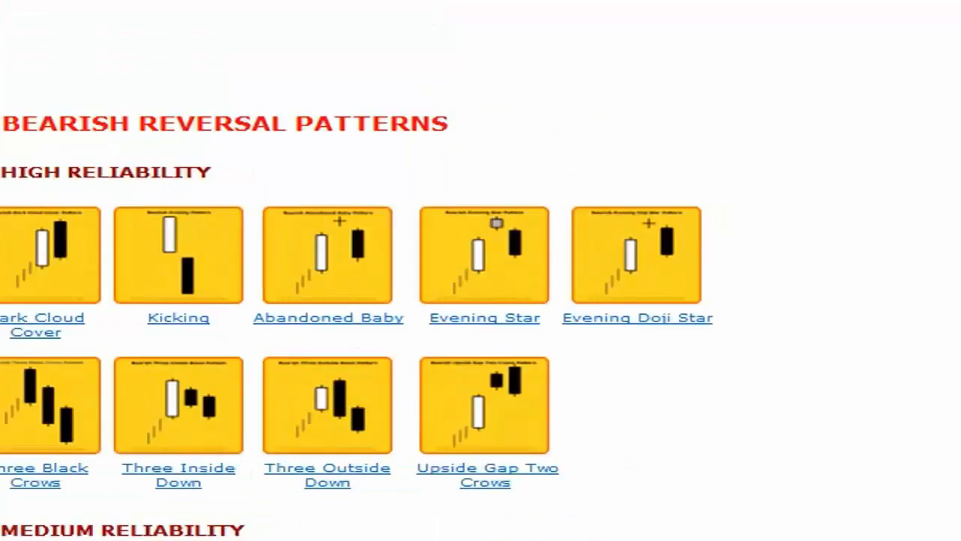
scroll("down", 3)
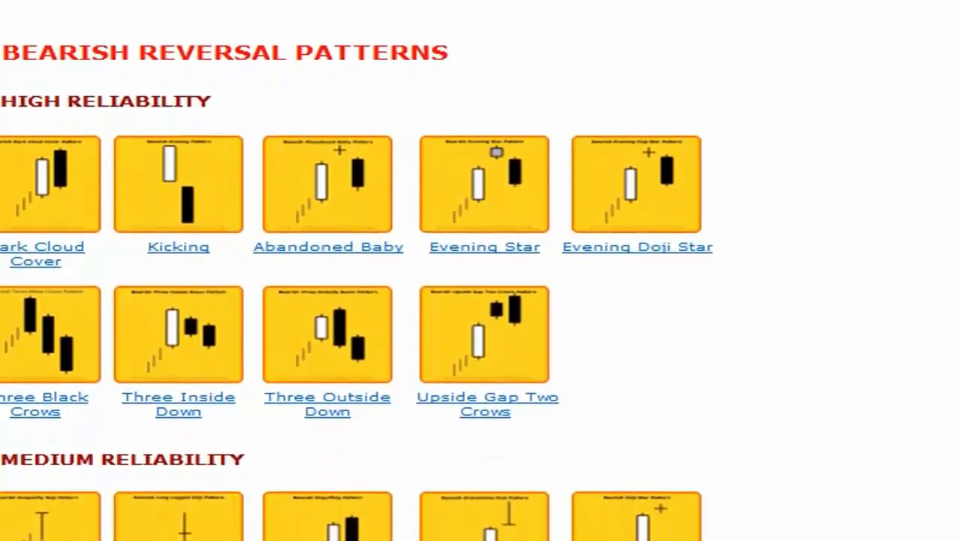
scroll("down", 3)
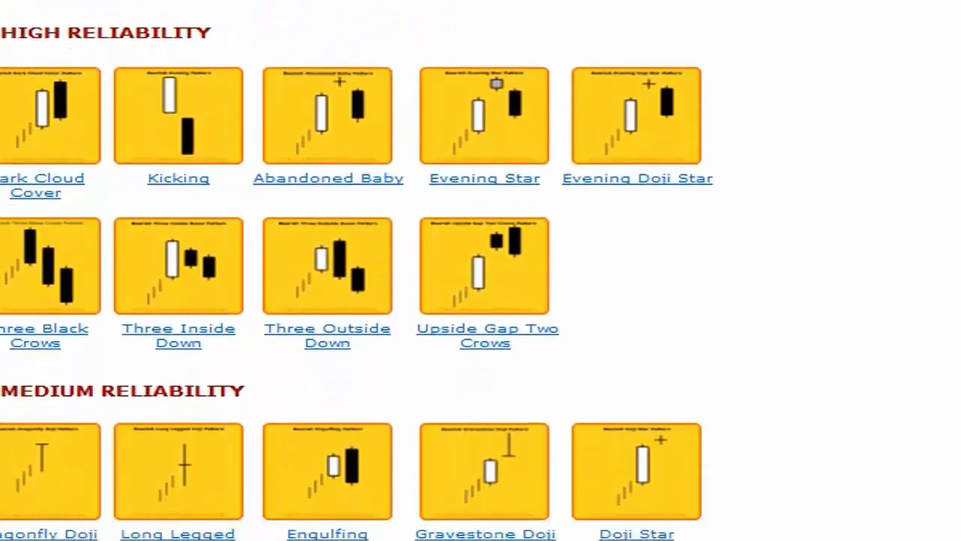
scroll("down", 3)
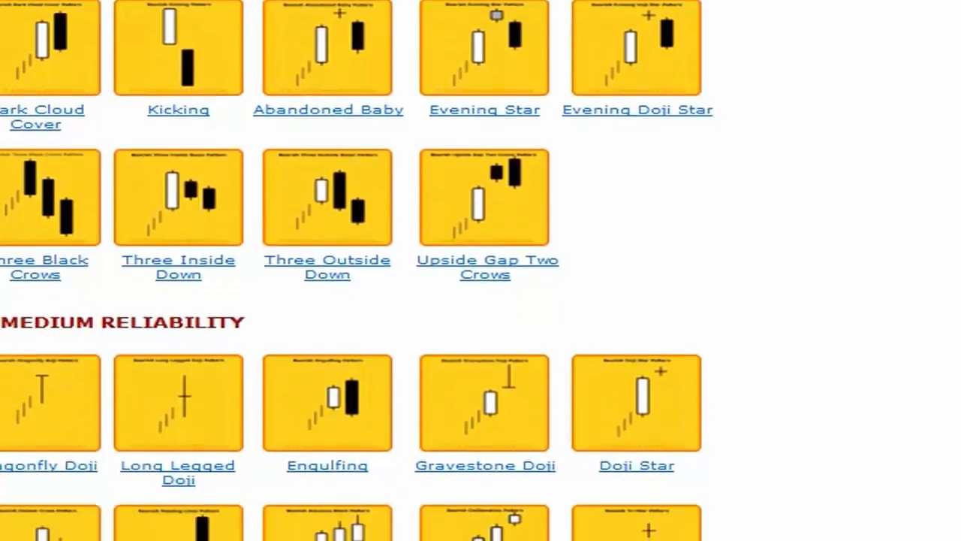
scroll("down", 3)
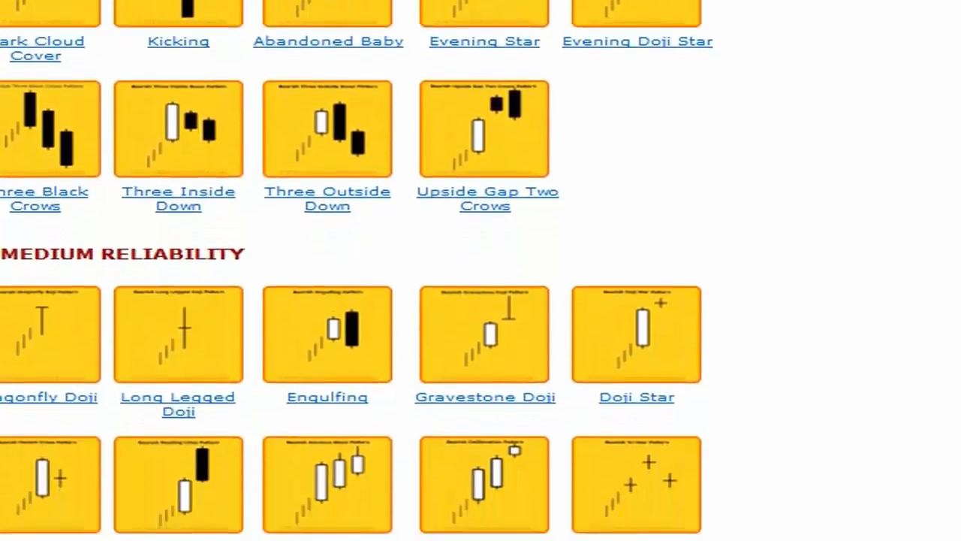
scroll("down", 3)
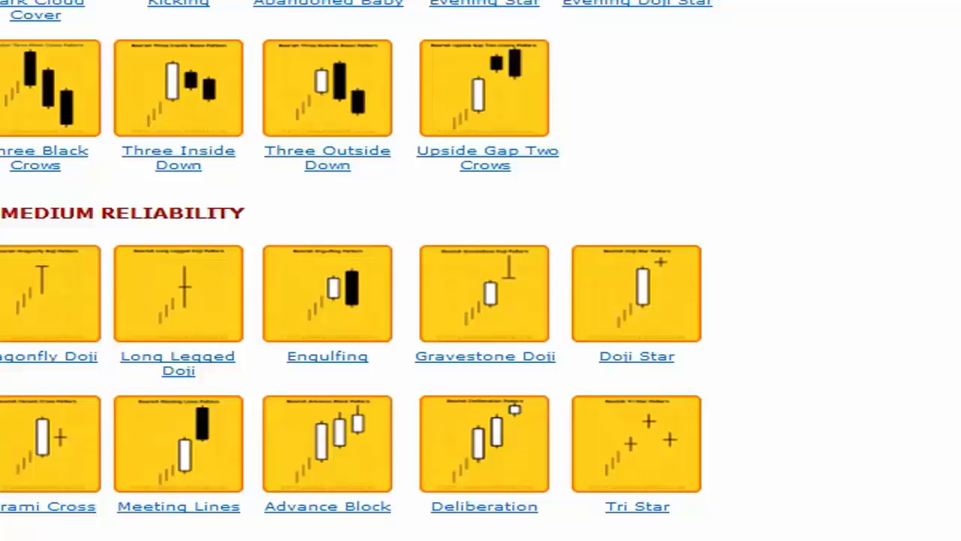
scroll("down", 3)
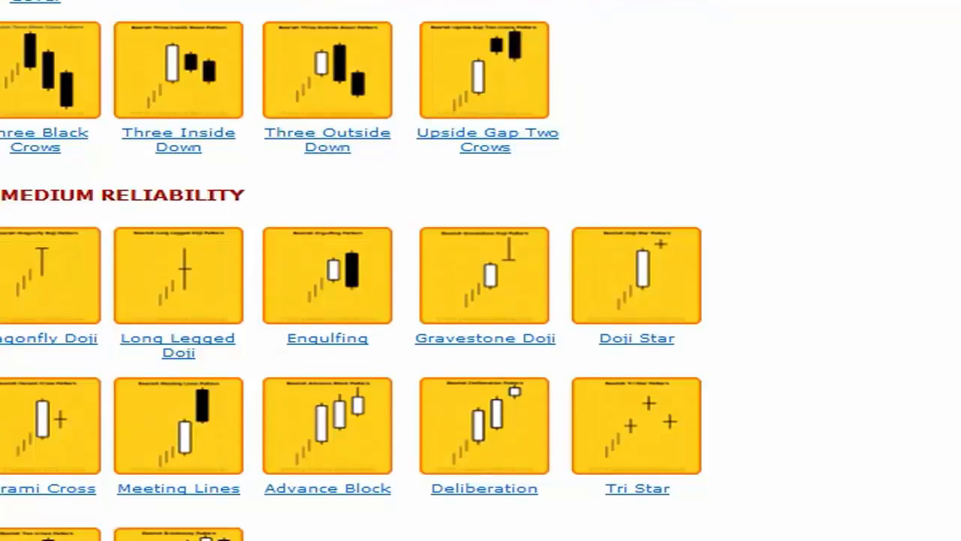
scroll("down", 3)
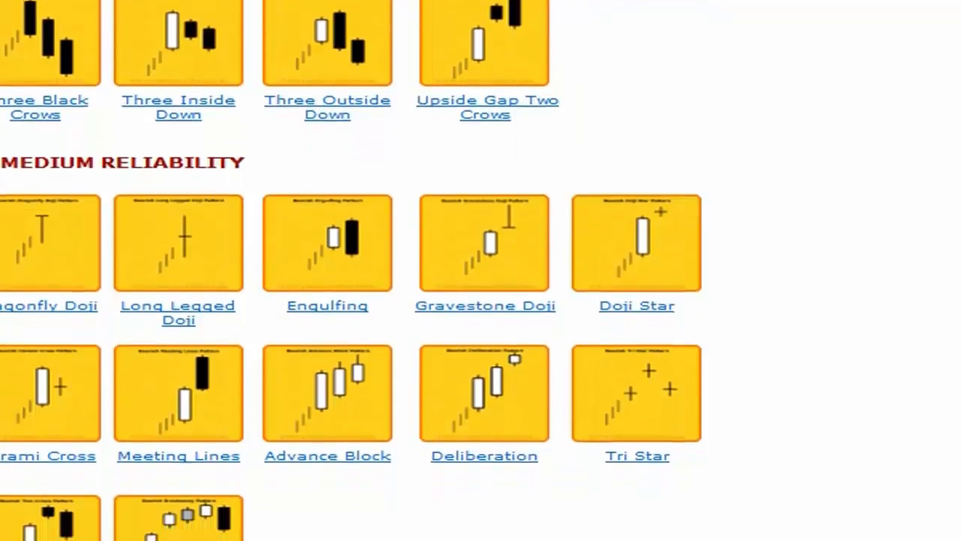
scroll("down", 3)
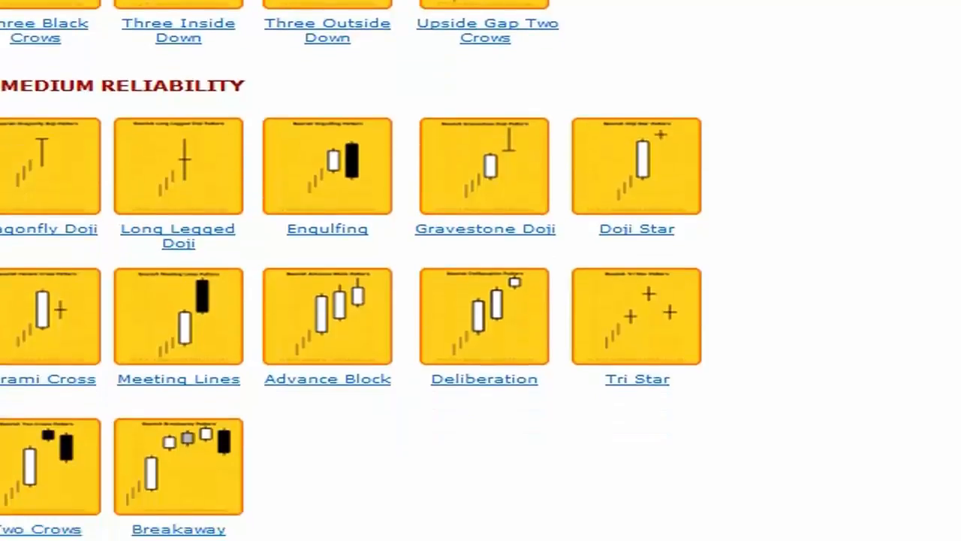
scroll("down", 3)
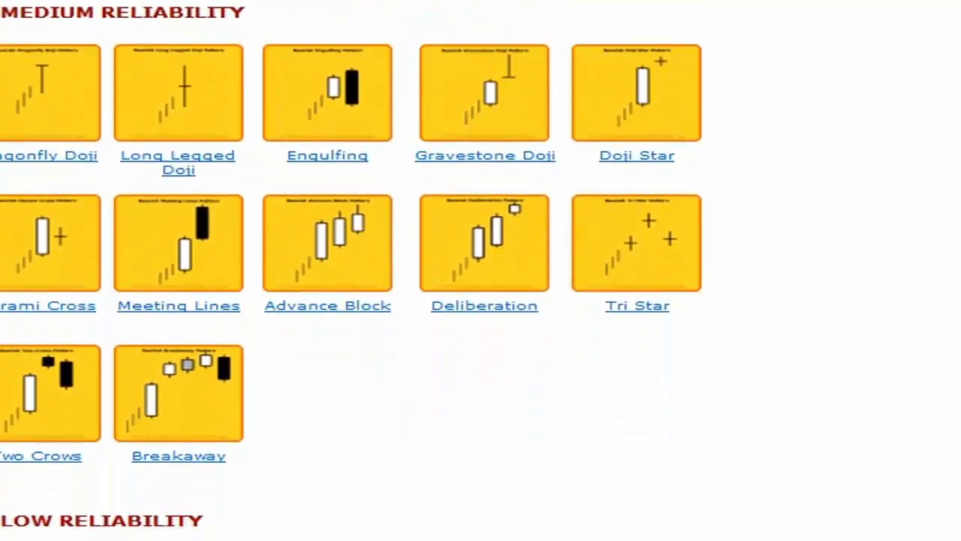
scroll("down", 3)
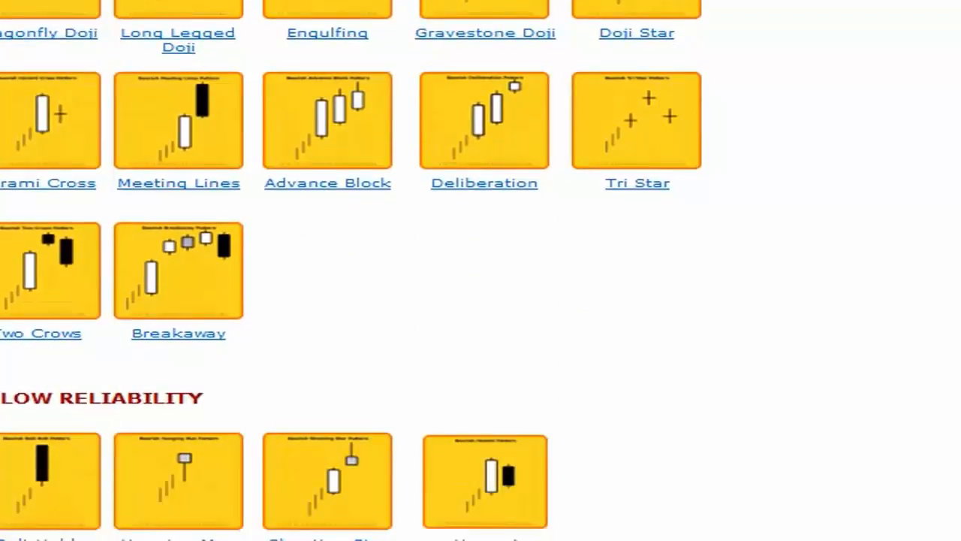
scroll("down", 3)
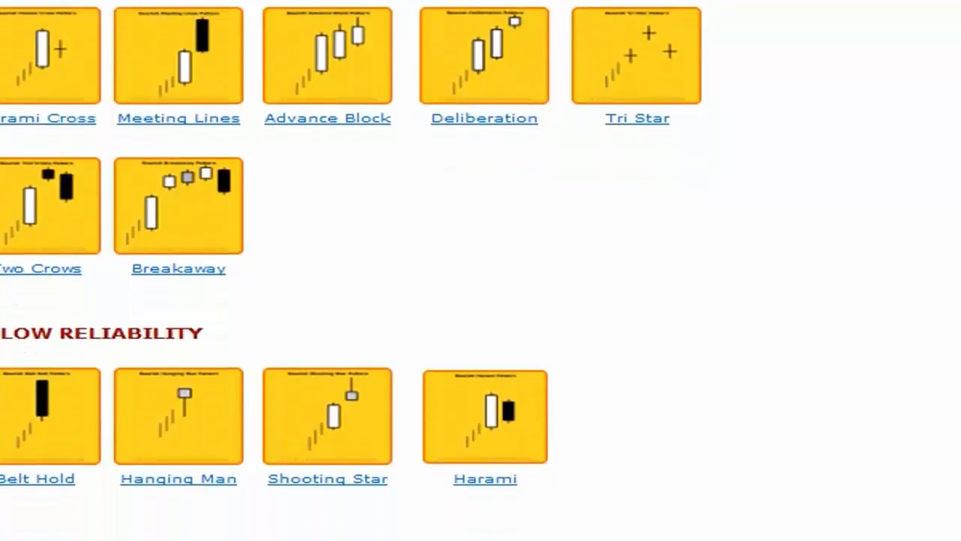
scroll("down", 3)
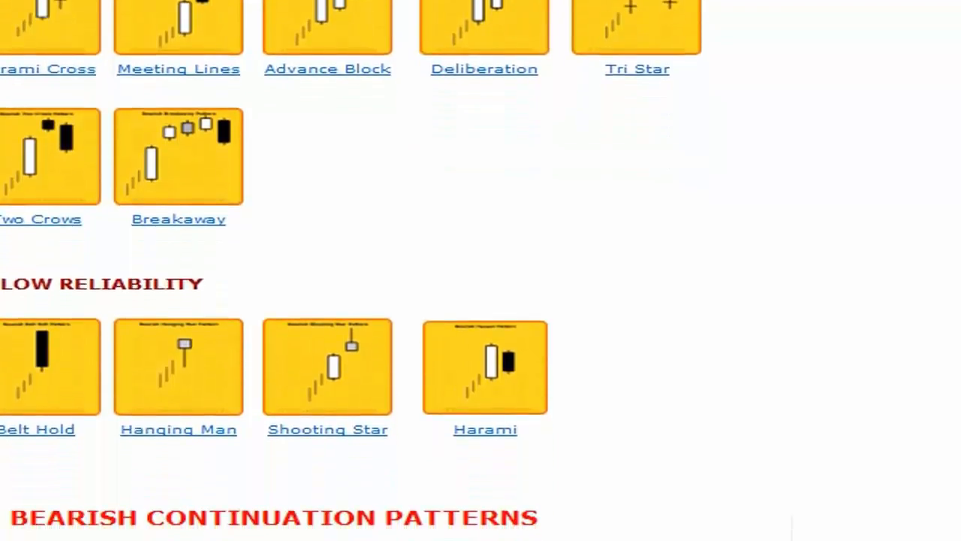
scroll("down", 3)
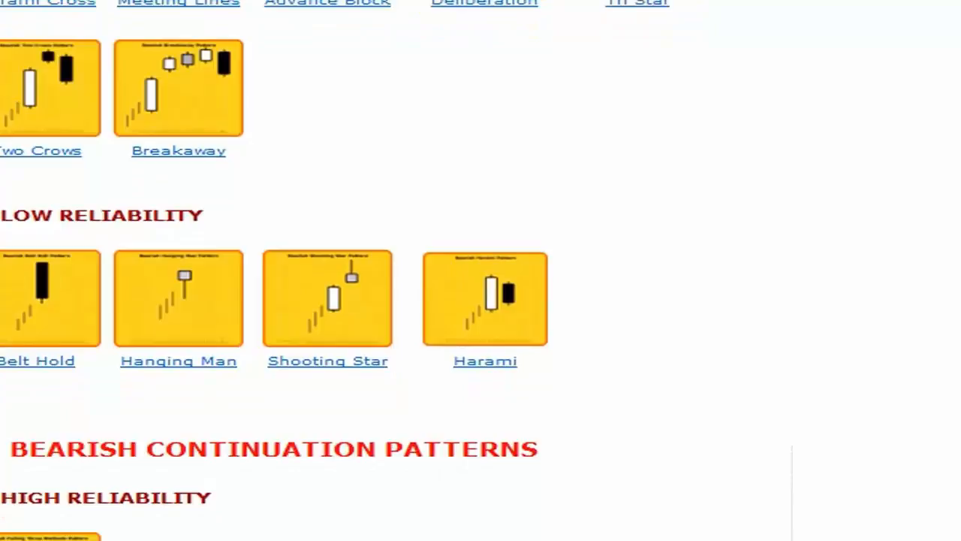
scroll("down", 3)
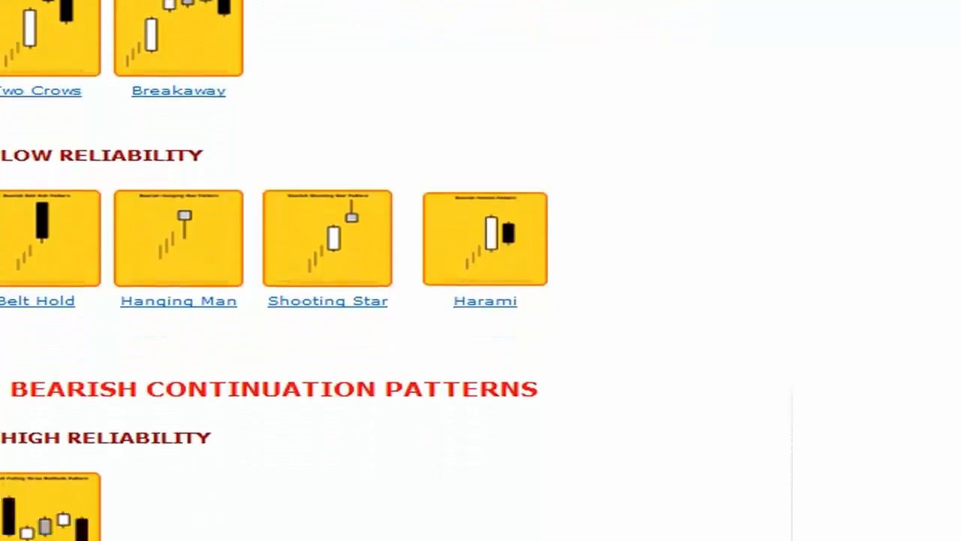
scroll("down", 3)
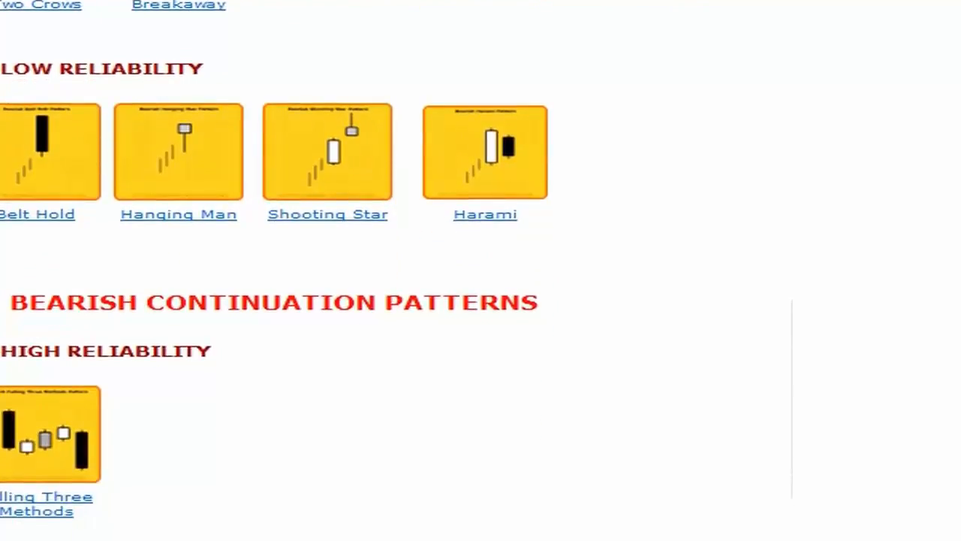
scroll("down", 3)
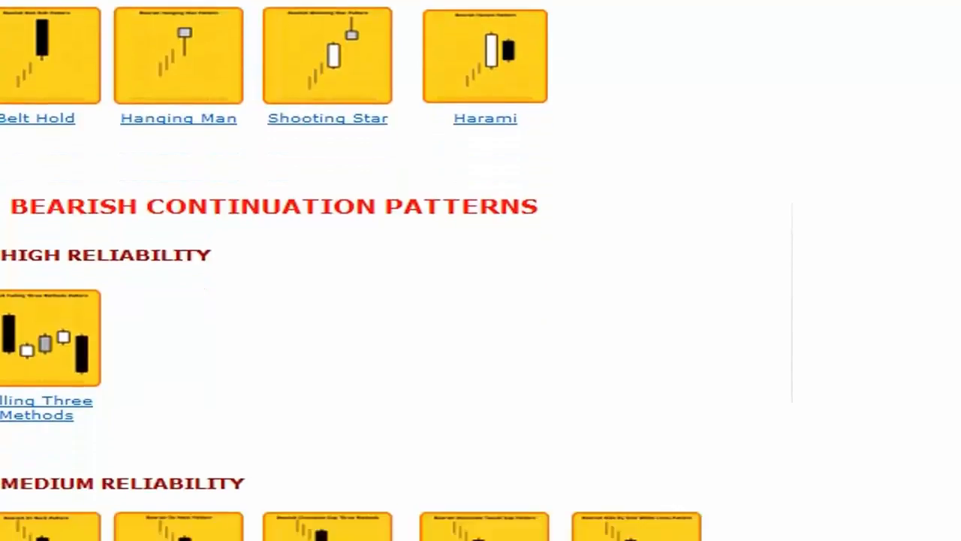
scroll("down", 3)
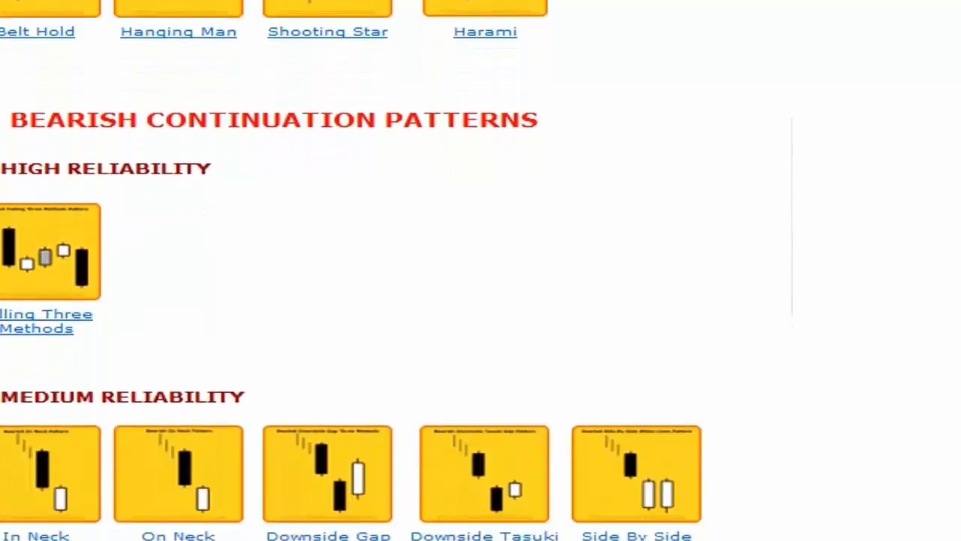
scroll("down", 3)
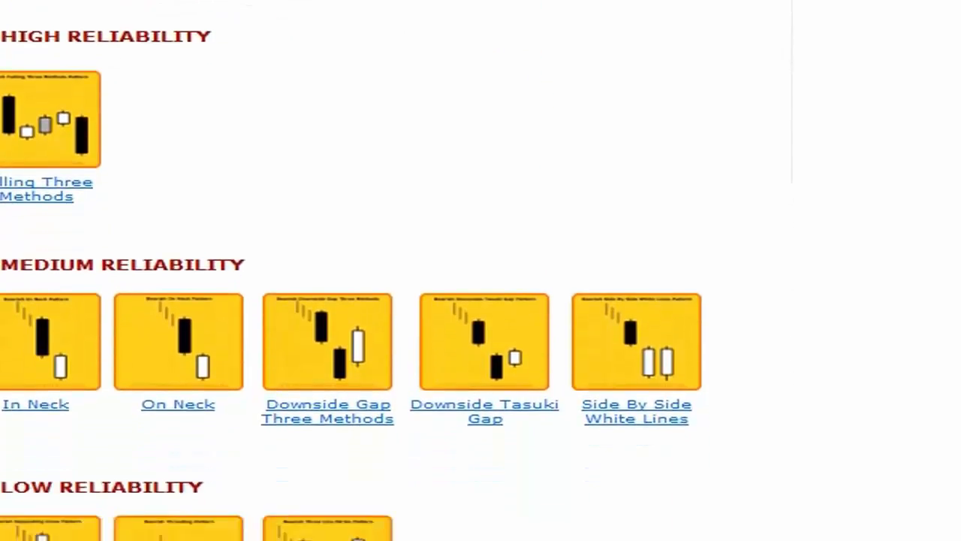
scroll("down", 3)
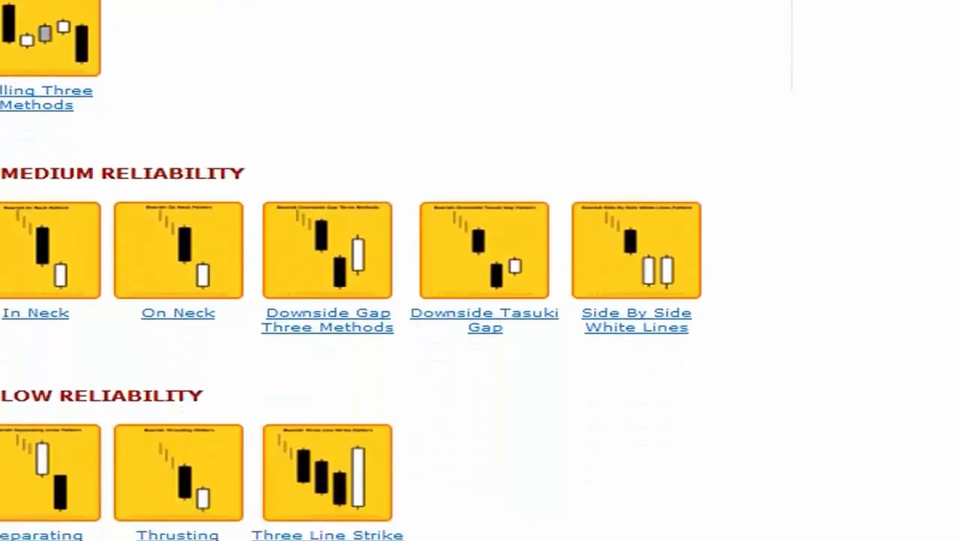
scroll("down", 3)
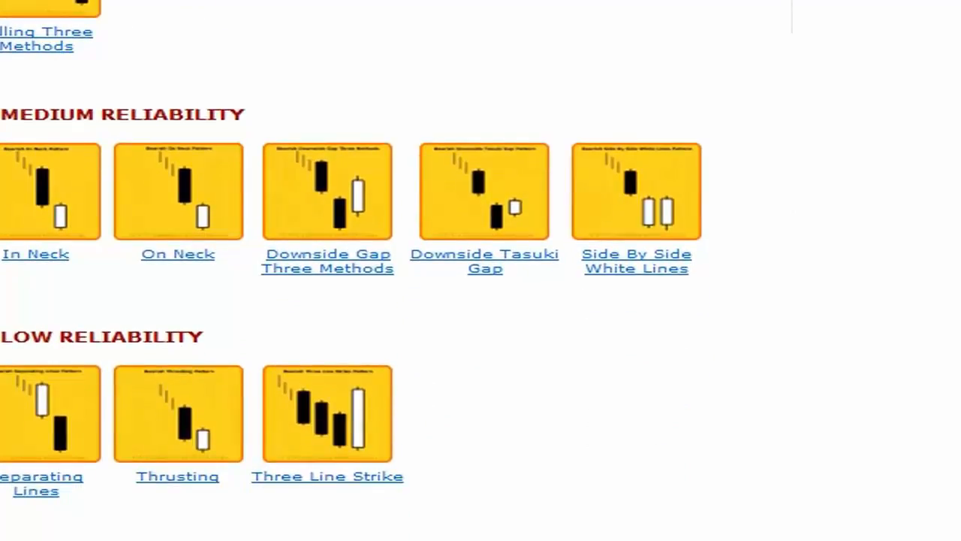
scroll("down", 3)
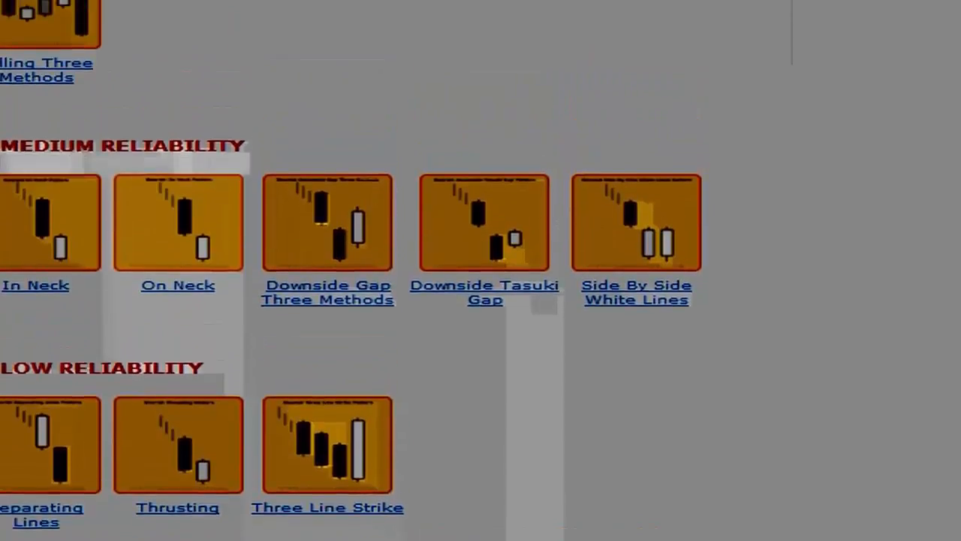
scroll("down", 3)
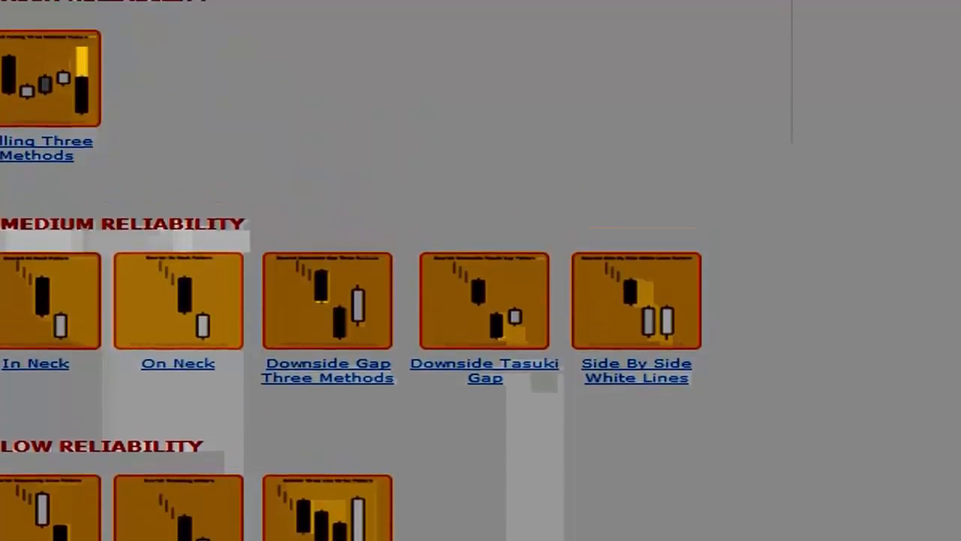
scroll("up", 3)
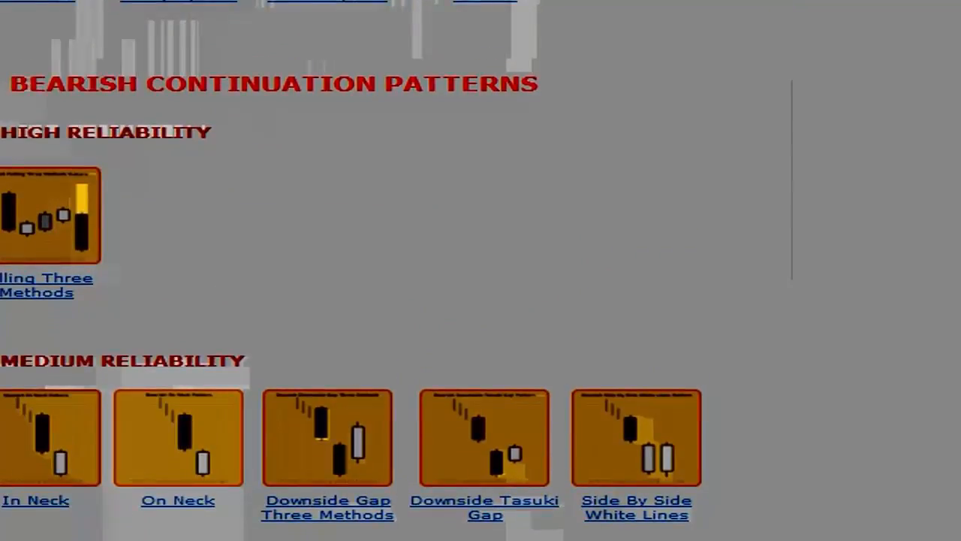
scroll("down", 3)
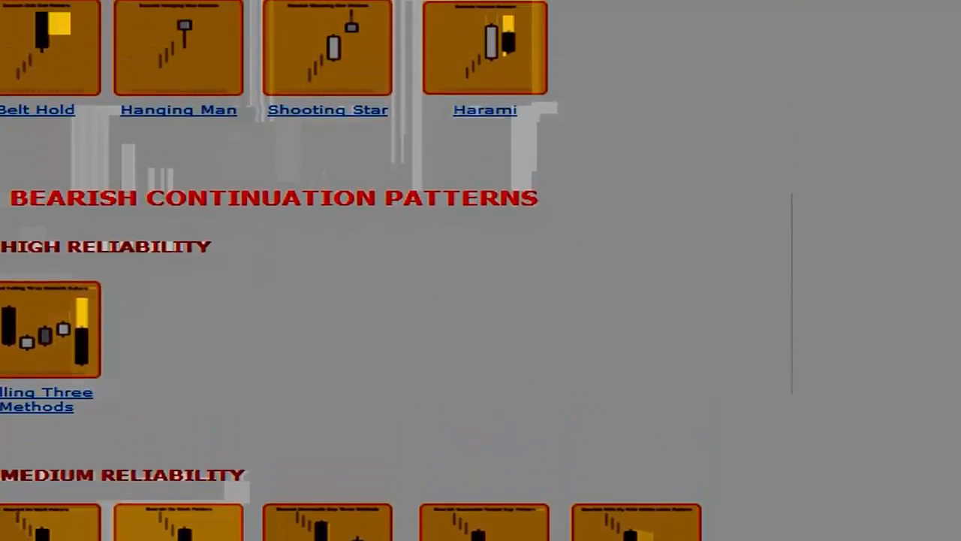
scroll("down", 3)
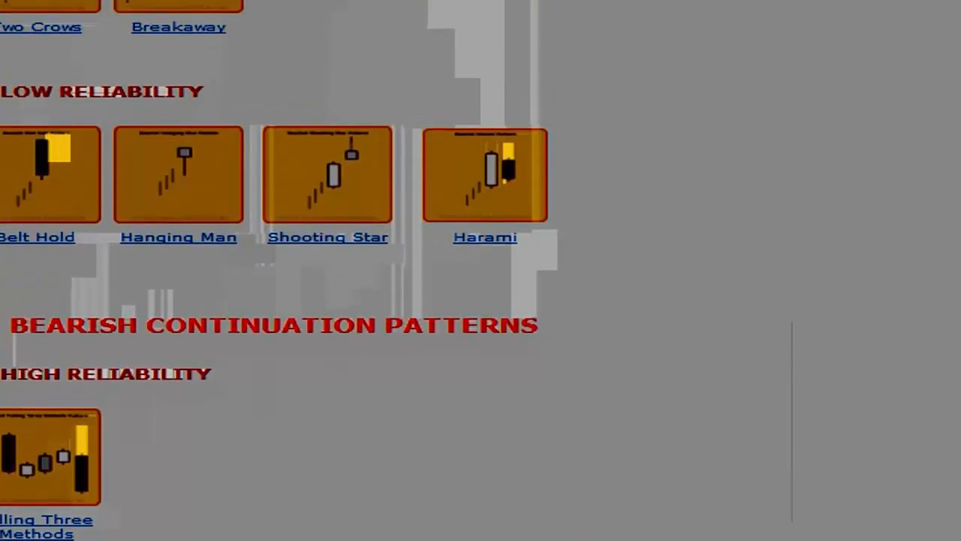
scroll("down", 3)
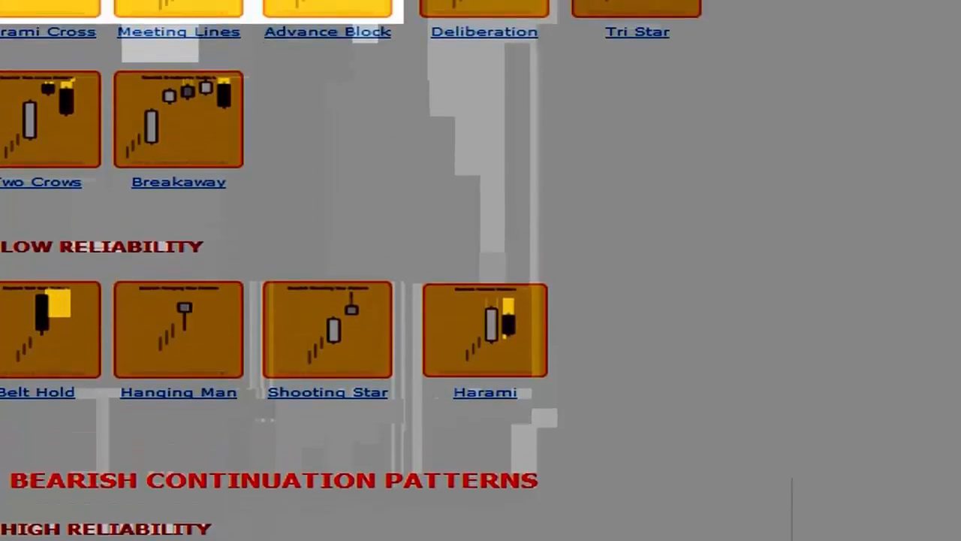
scroll("down", 3)
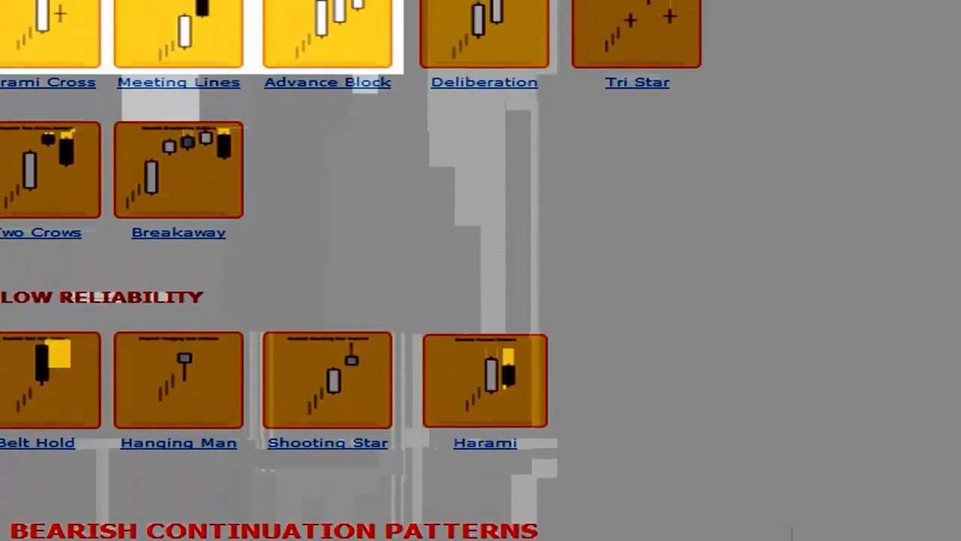
scroll("down", 3)
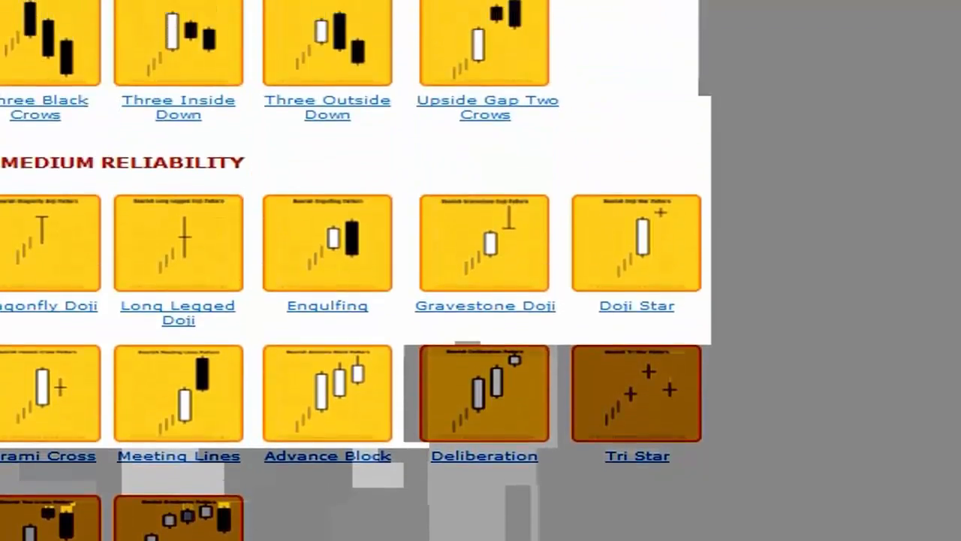
scroll("down", 3)
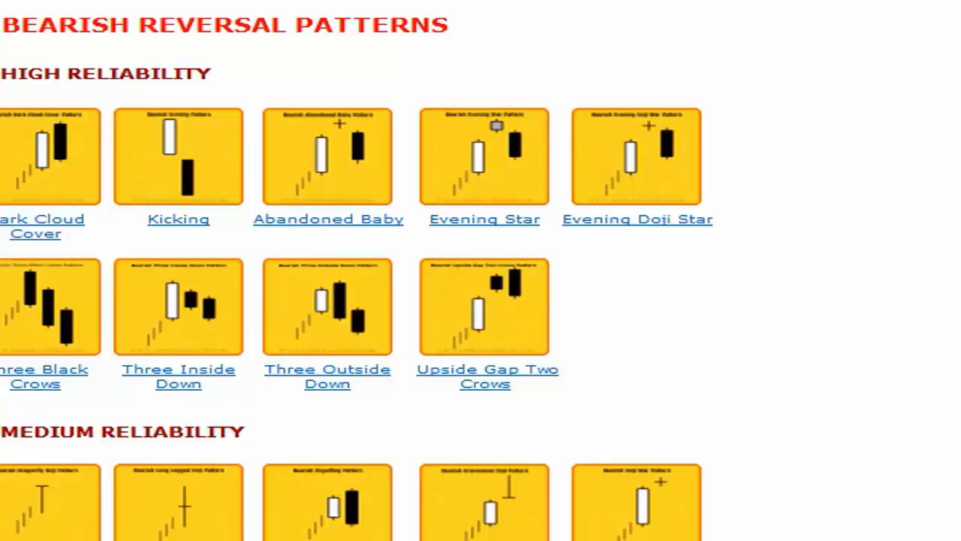
scroll("down", 3)
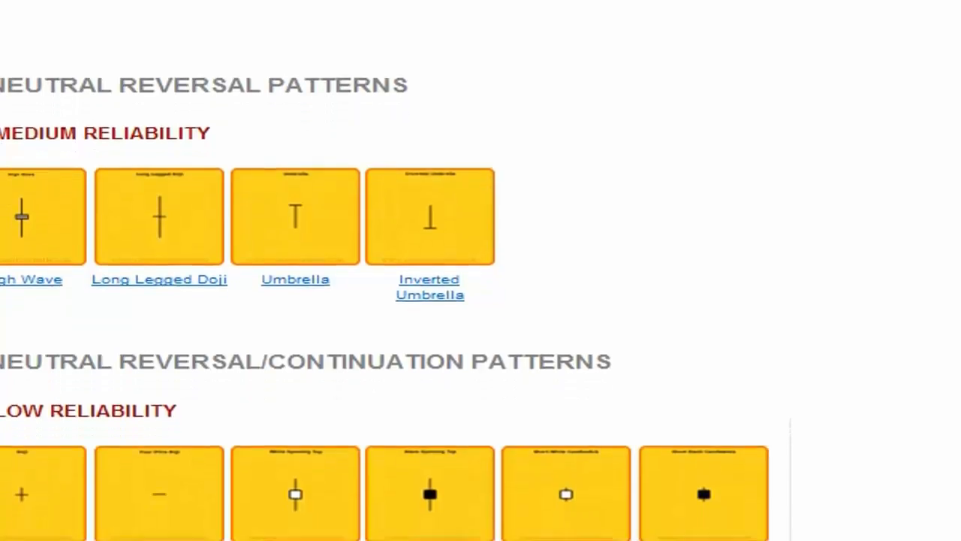
scroll("down", 3)
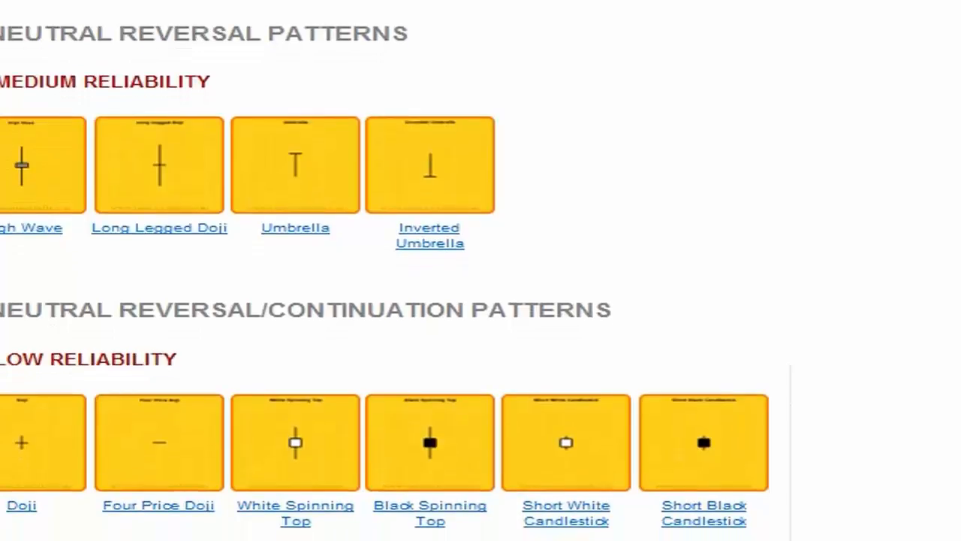
scroll("down", 3)
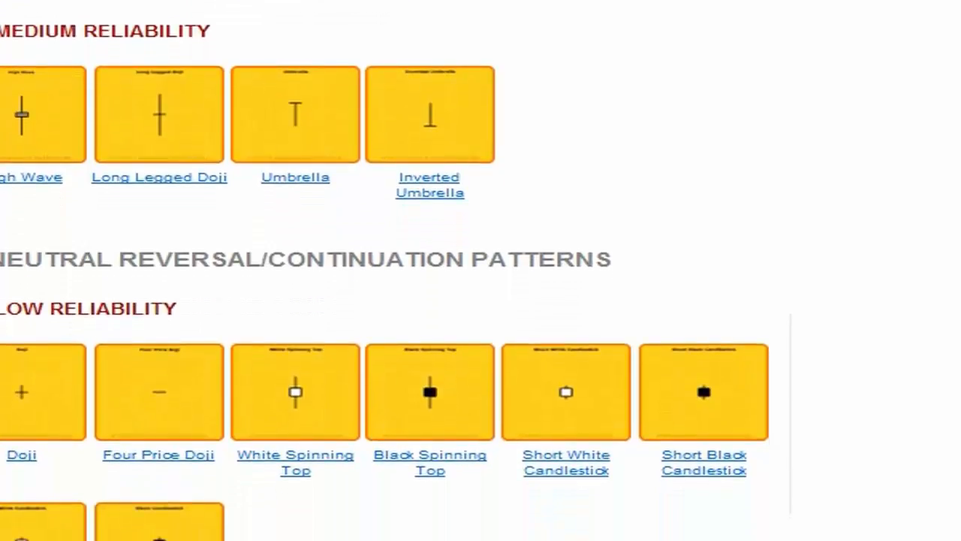
scroll("down", 3)
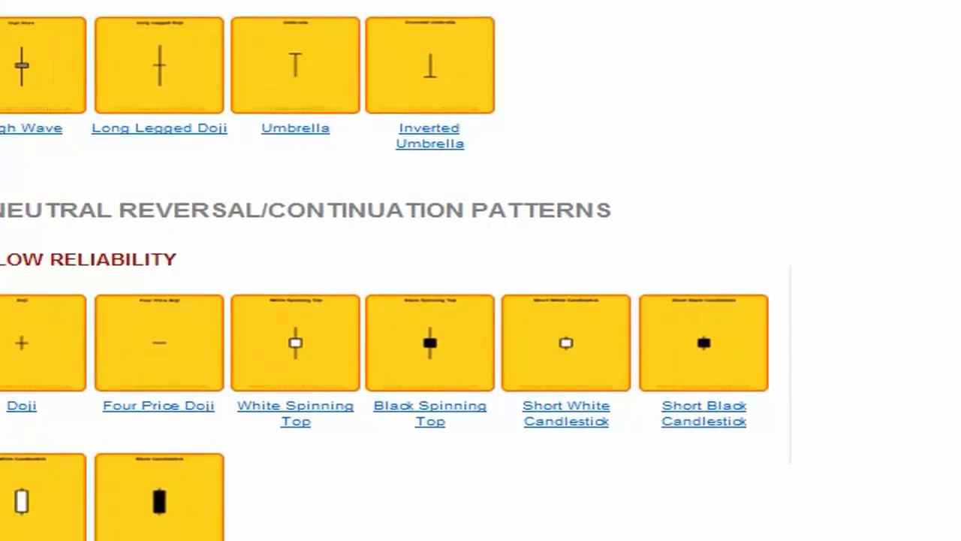
scroll("down", 3)
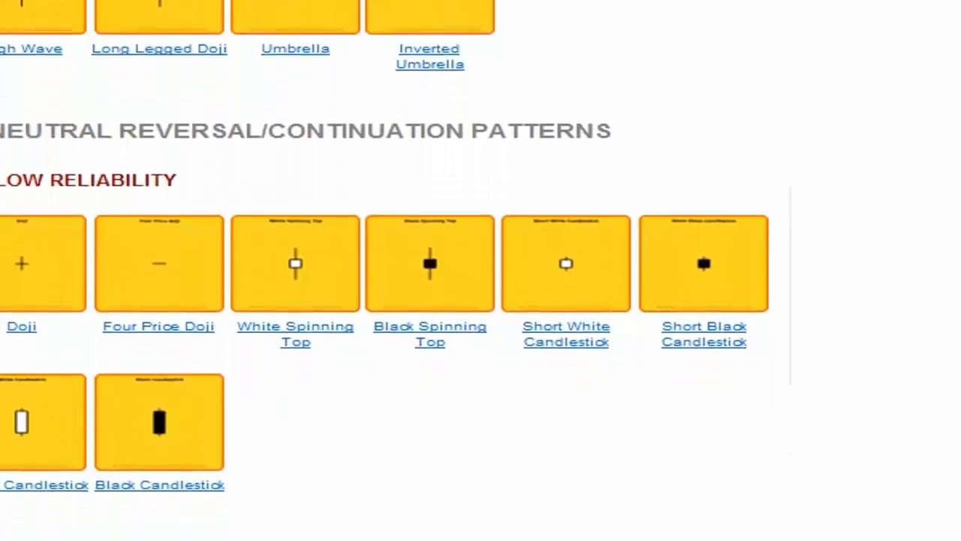
scroll("down", 3)
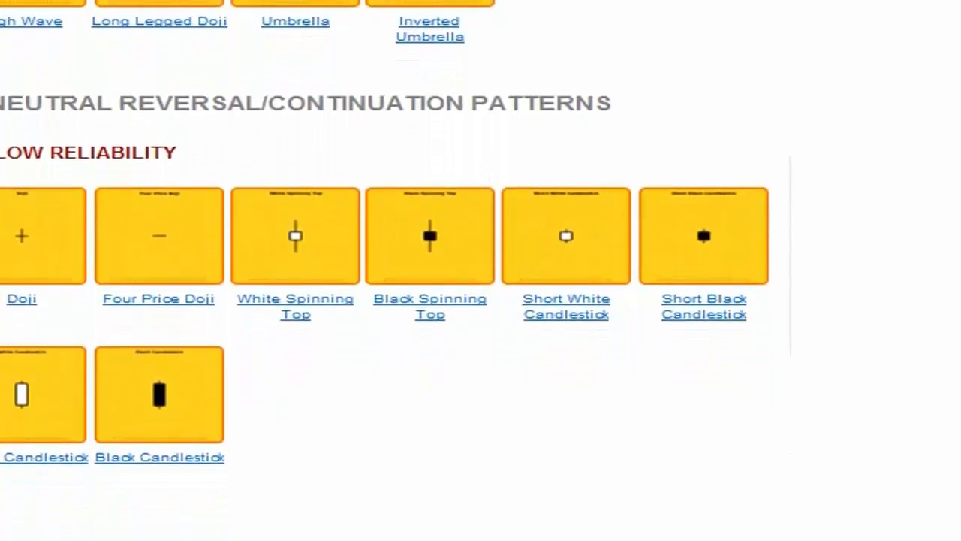
scroll("down", 3)
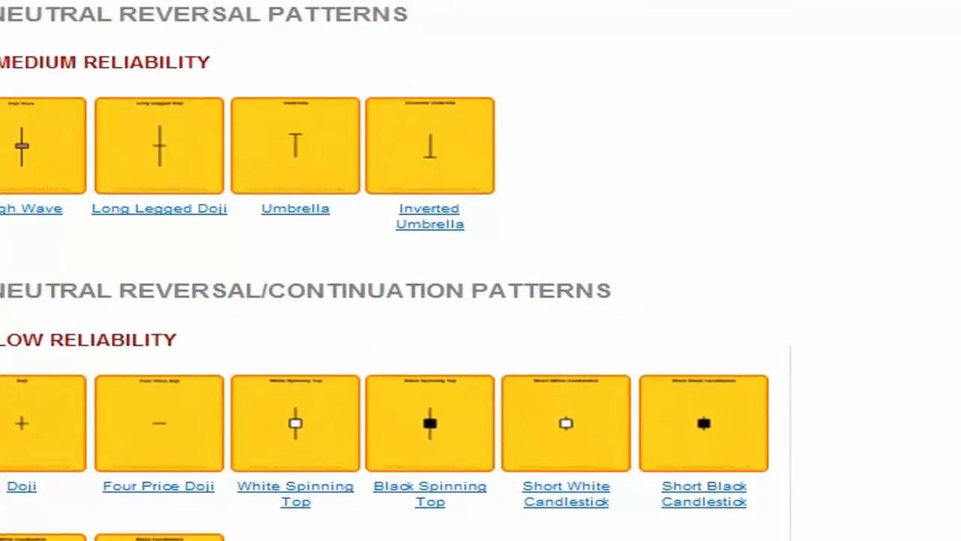
scroll("down", 3)
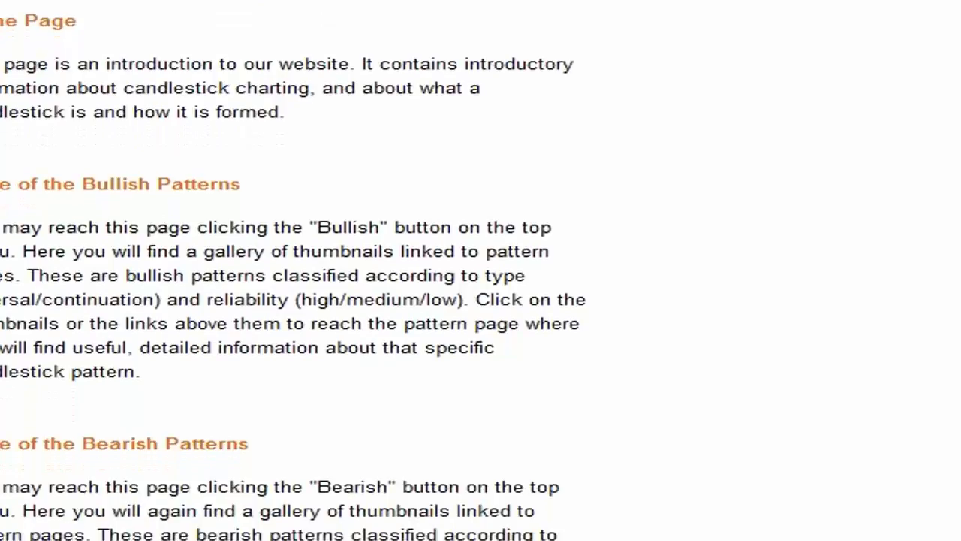
scroll("down", 3)
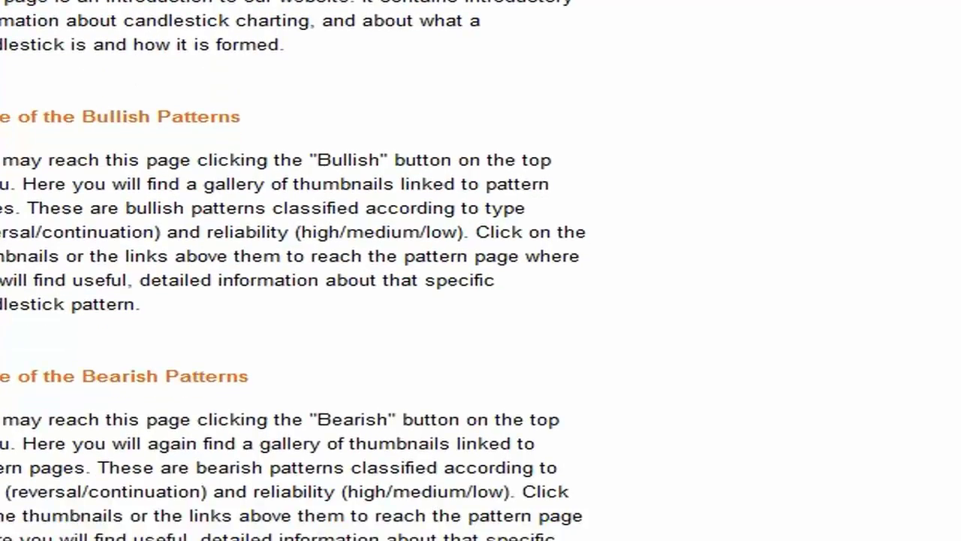
scroll("down", 3)
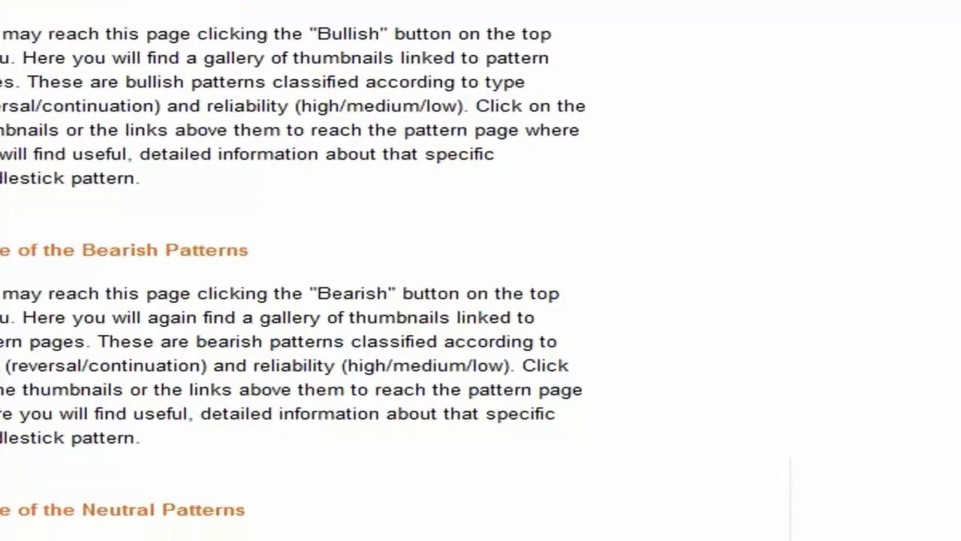
scroll("down", 3)
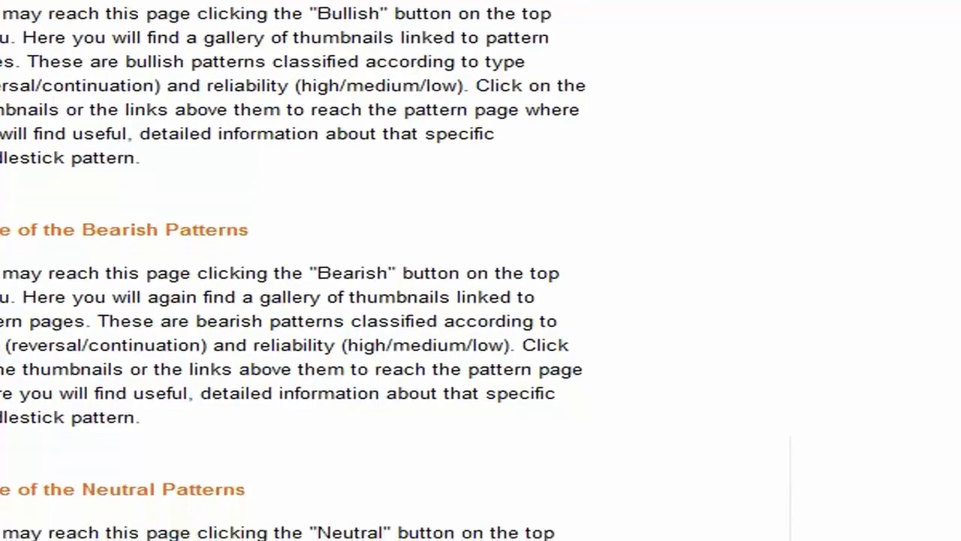
scroll("down", 3)
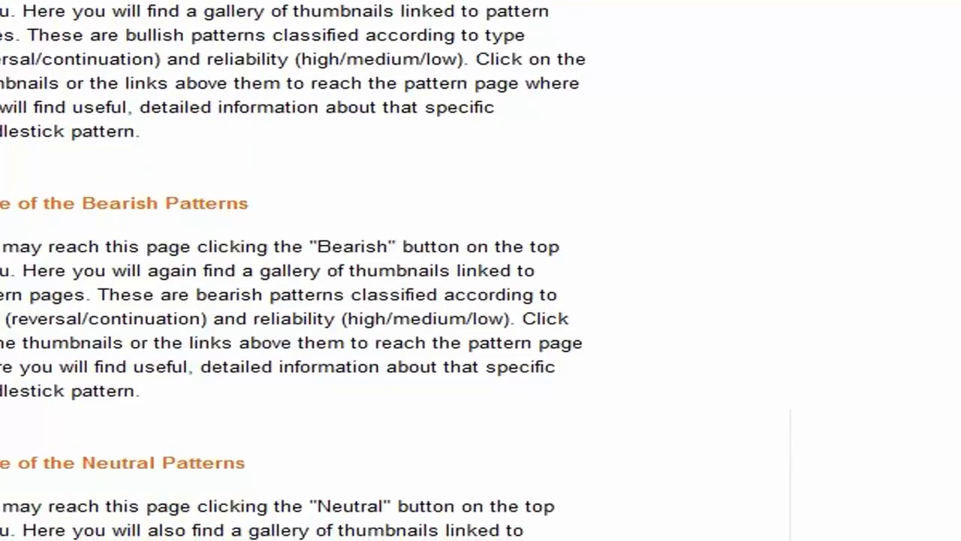
scroll("down", 3)
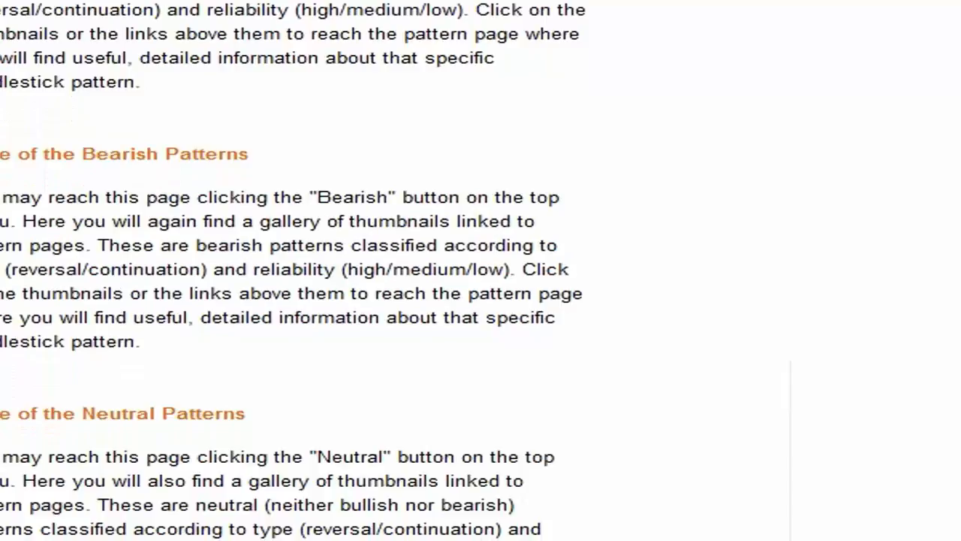
scroll("down", 3)
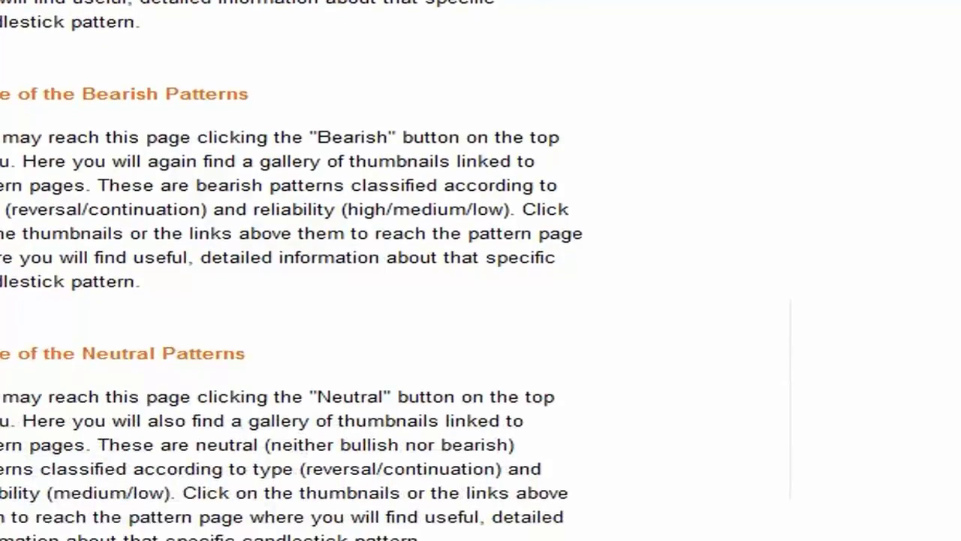
scroll("down", 3)
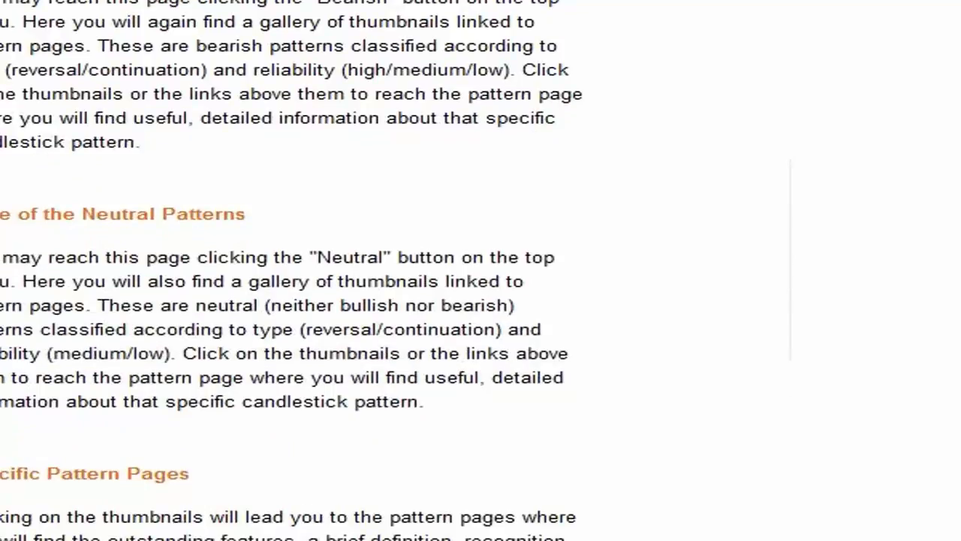
scroll("down", 3)
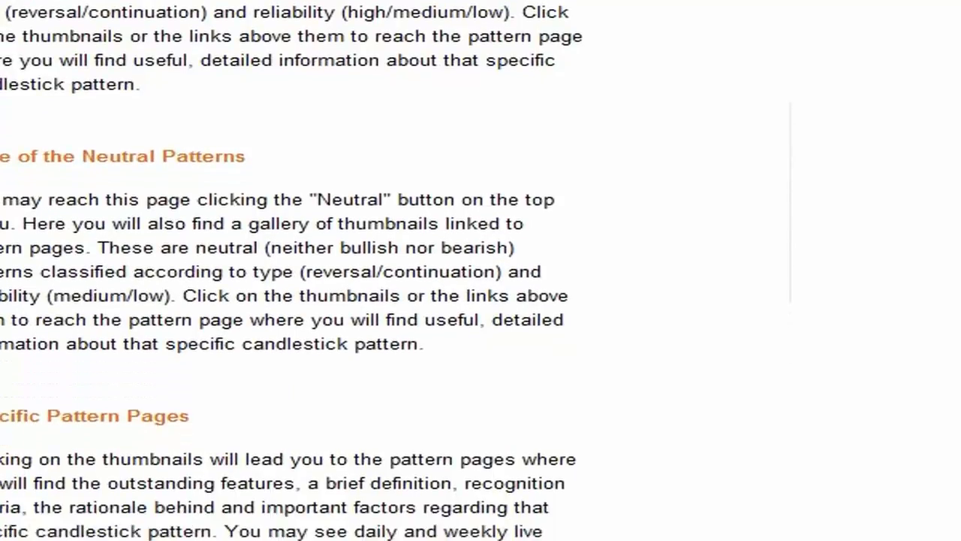
scroll("down", 3)
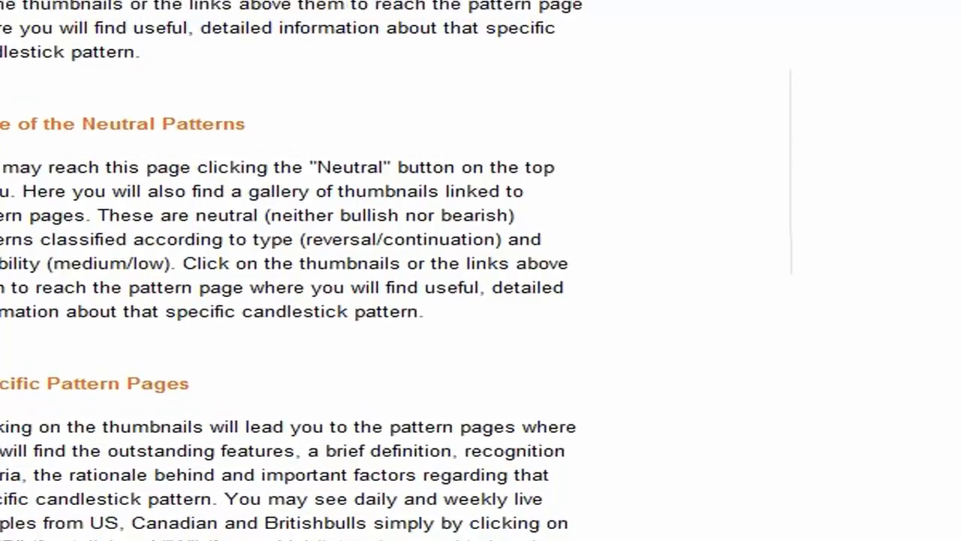
scroll("down", 3)
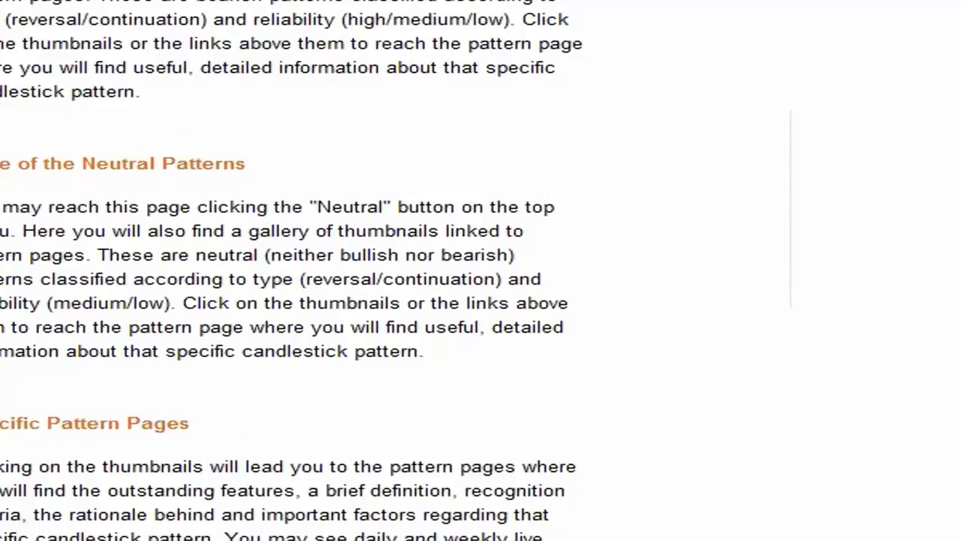
scroll("up", 3)
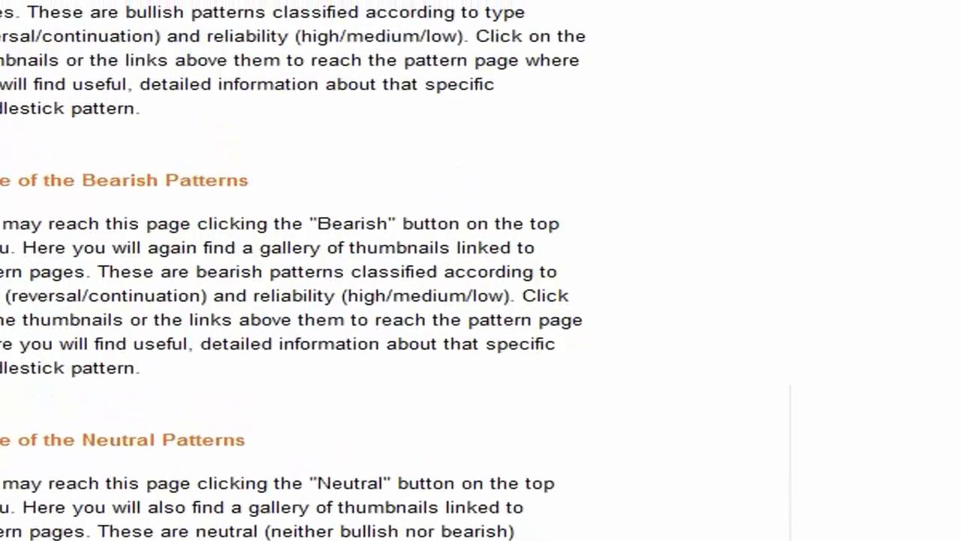
scroll("up", 3)
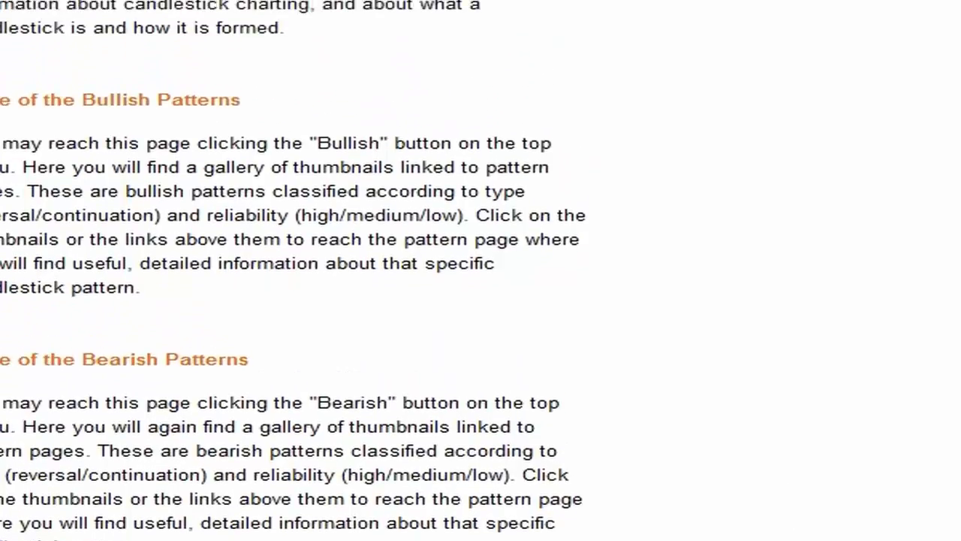